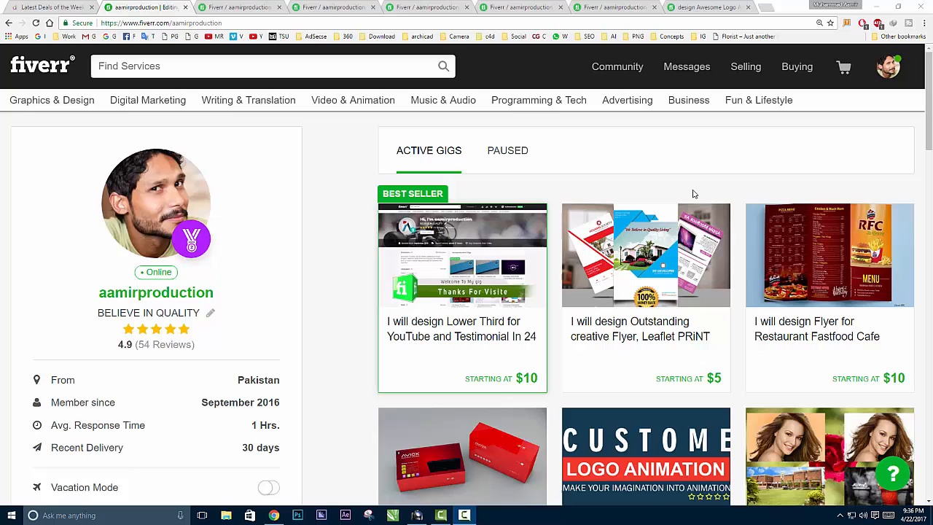
Scroll the Active Gigs grid and start a new gig from 'Create A New Gig'.
{"action": "scroll", "scroll_direction": "down", "scroll_amount": 3}
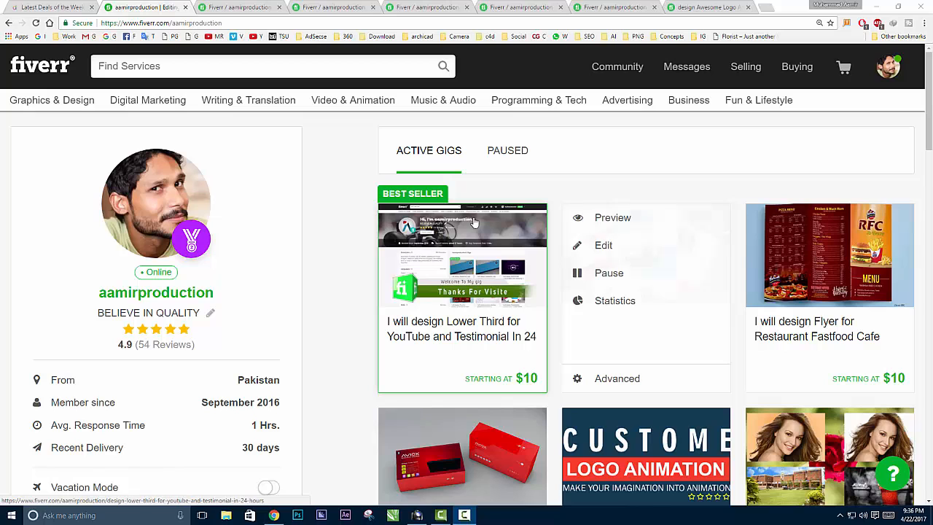
{"action": "scroll", "scroll_direction": "down", "scroll_amount": 3}
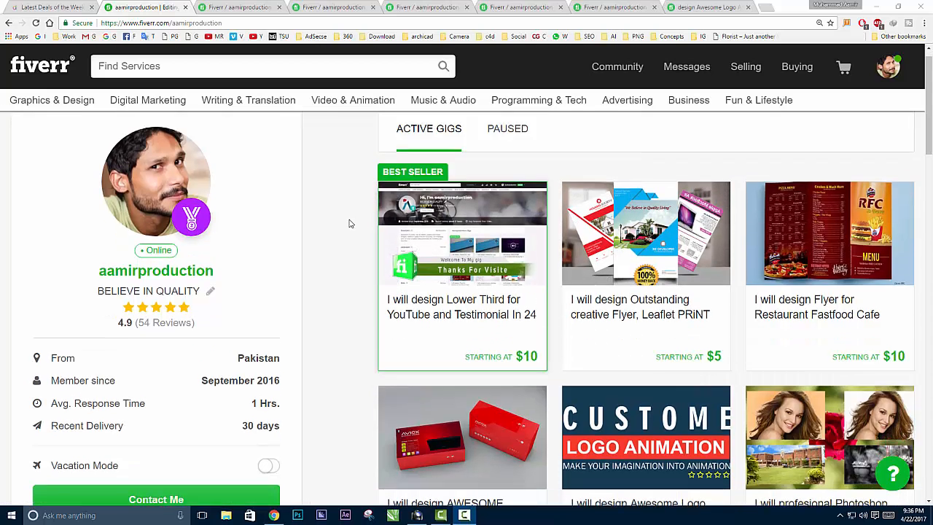
{"action": "scroll", "scroll_direction": "down", "scroll_amount": 3}
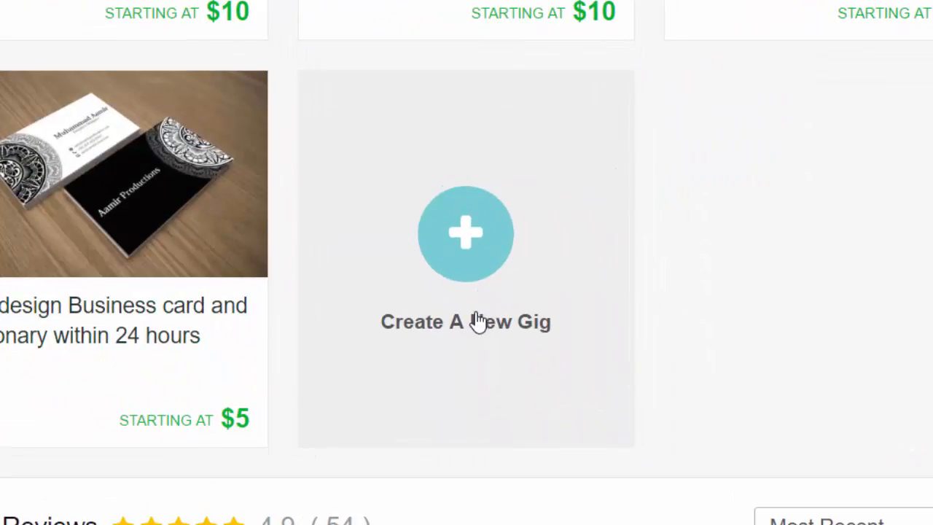
{"action": "left_click", "coordinate": [466, 233]}
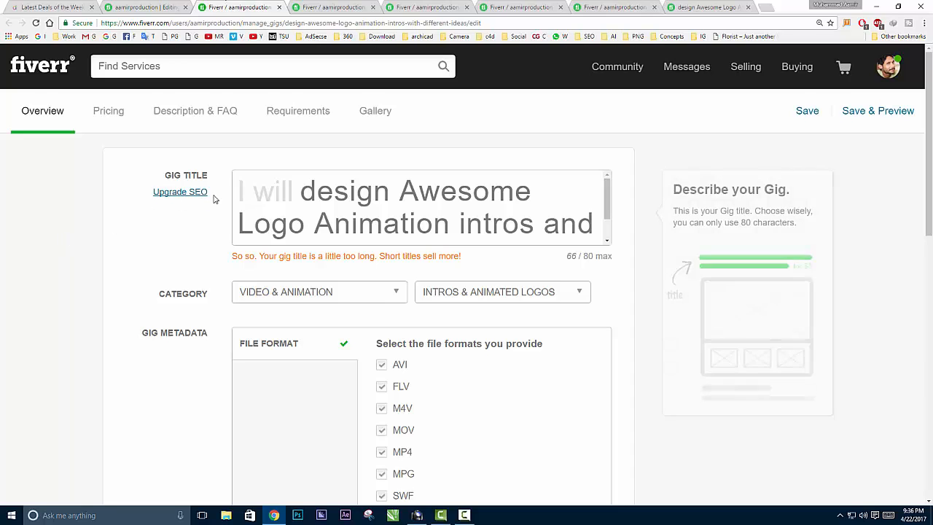
{"action": "triple_click", "coordinate": [416, 208]}
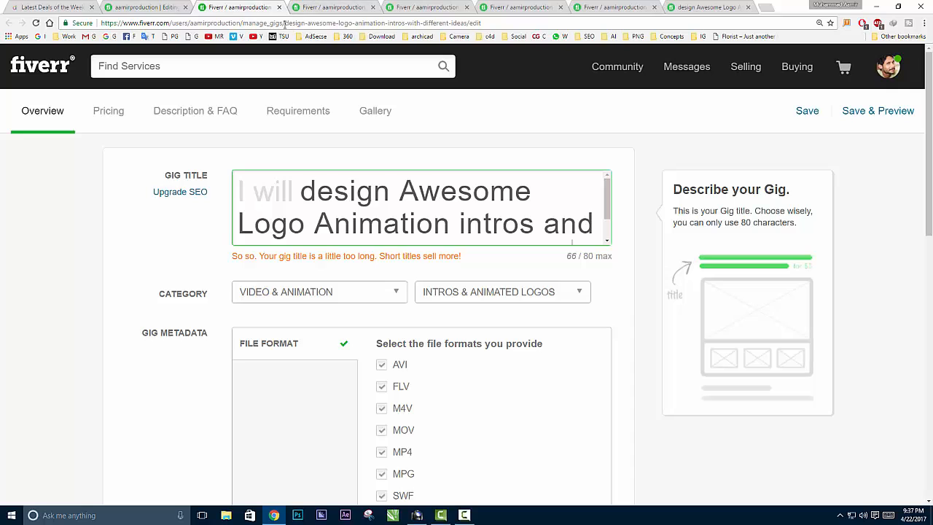
{"action": "left_click", "coordinate": [346, 22]}
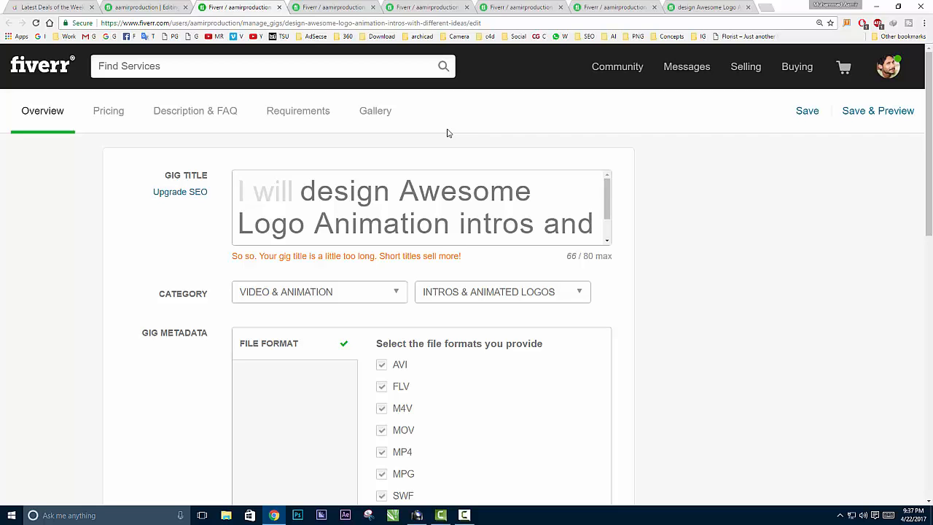
{"action": "left_click", "coordinate": [416, 207]}
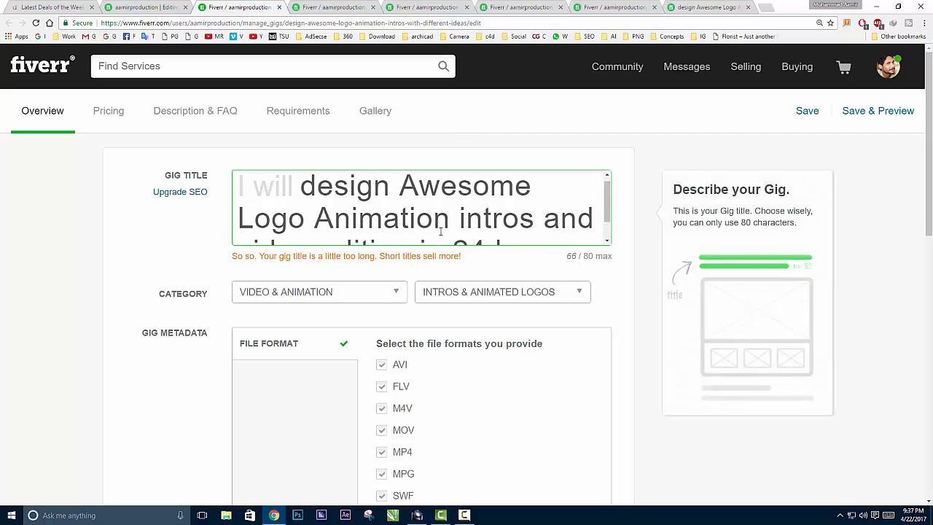
{"action": "scroll", "scroll_direction": "down", "scroll_amount": 3}
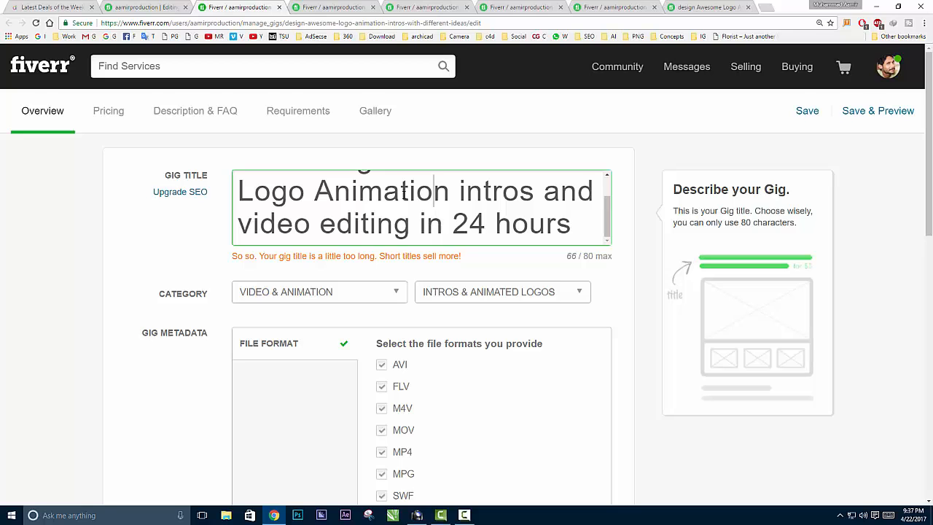
{"action": "scroll", "scroll_direction": "down", "scroll_amount": 3}
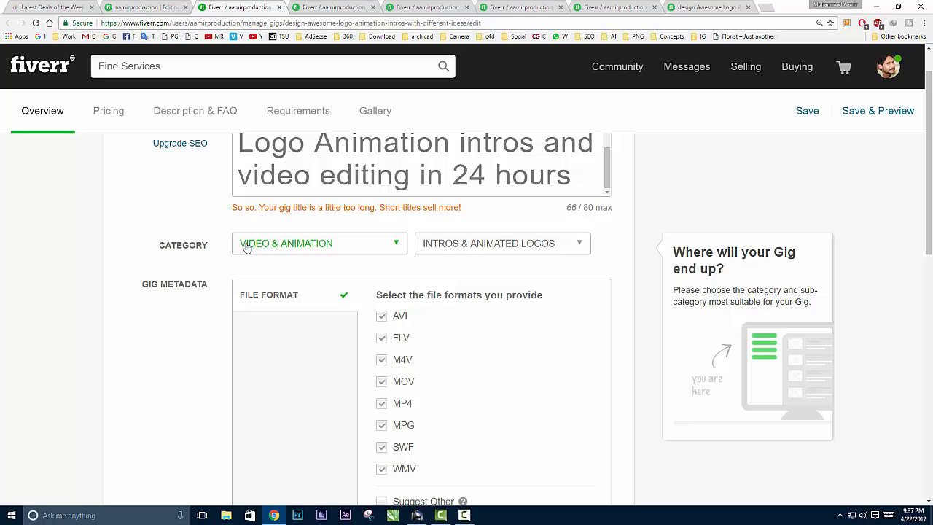
{"action": "left_click", "coordinate": [319, 244]}
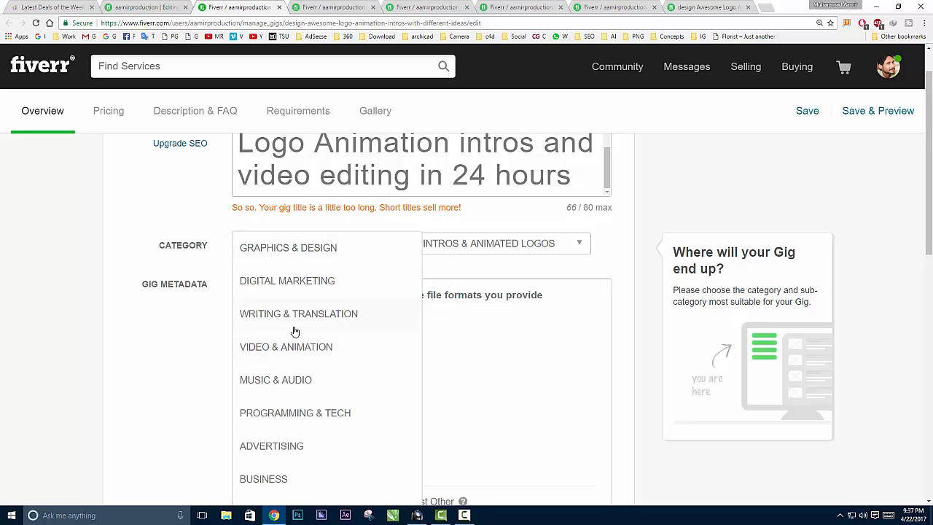
{"action": "left_click", "coordinate": [285, 346]}
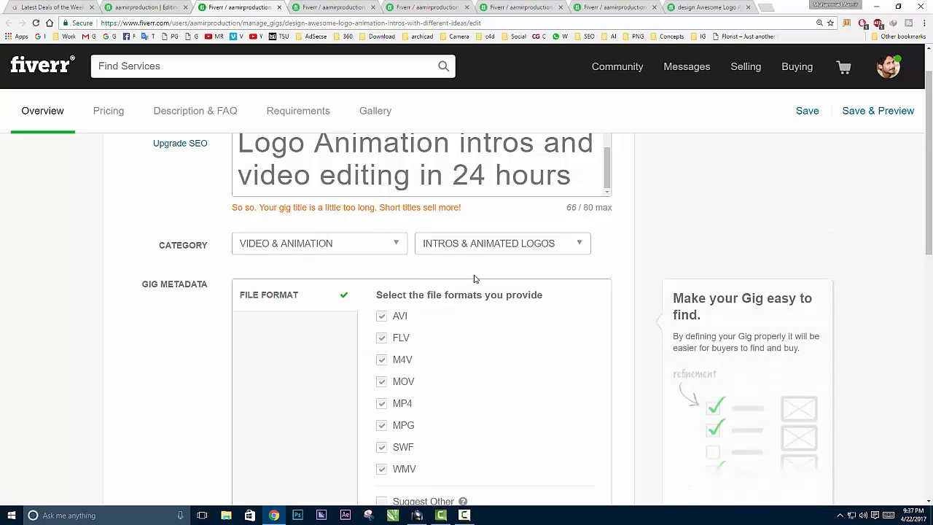
{"action": "left_click", "coordinate": [501, 243]}
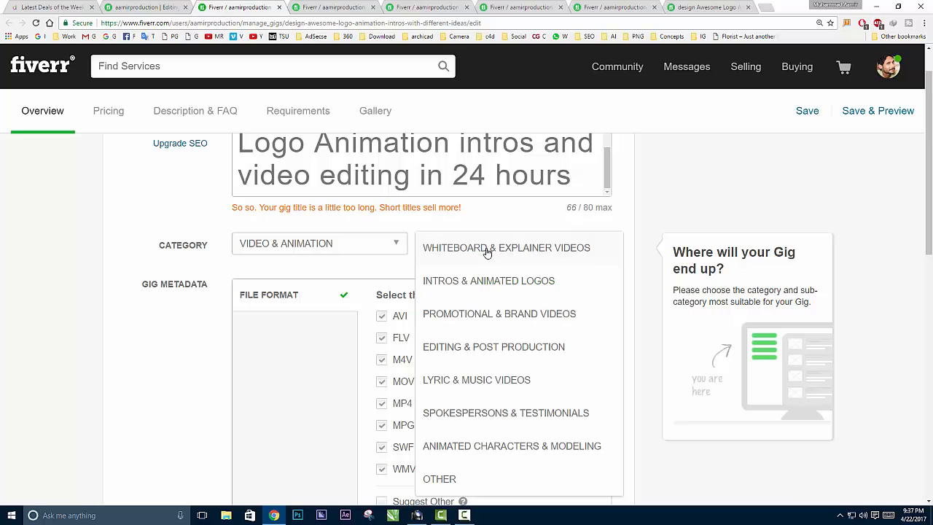
{"action": "left_click", "coordinate": [488, 280]}
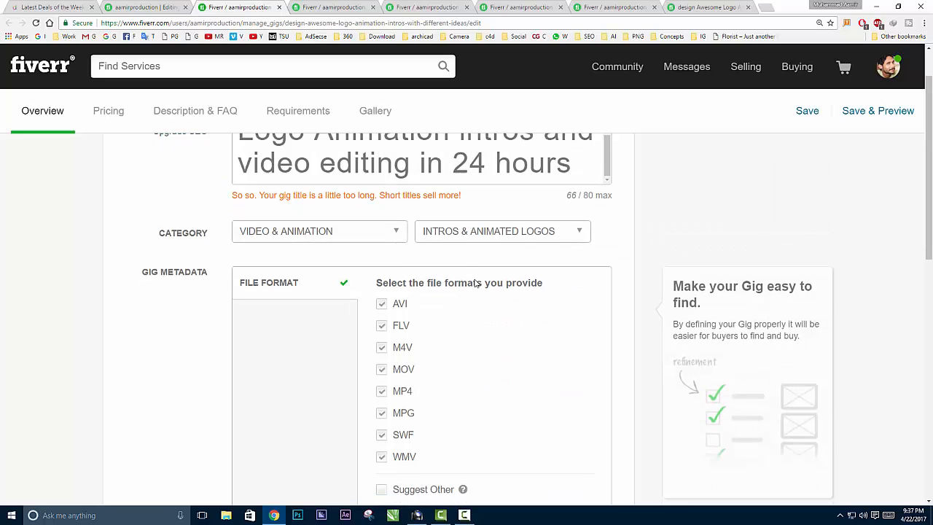
{"action": "scroll", "scroll_direction": "down", "scroll_amount": 3}
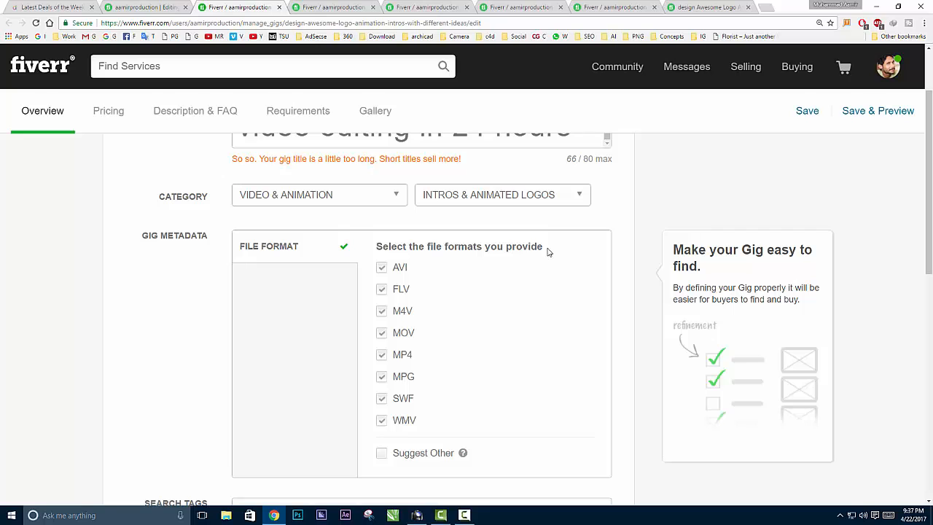
{"action": "mouse_move", "coordinate": [384, 429]}
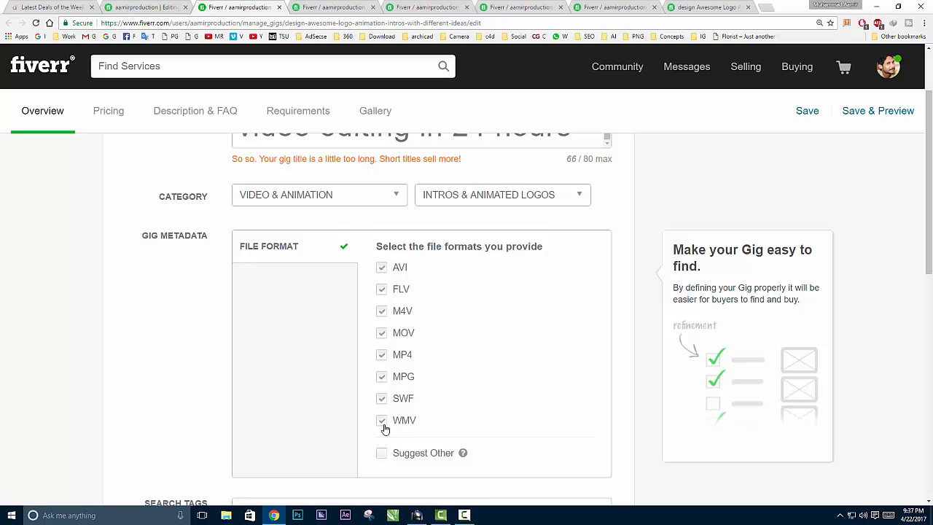
{"action": "scroll", "scroll_direction": "up", "scroll_amount": 3}
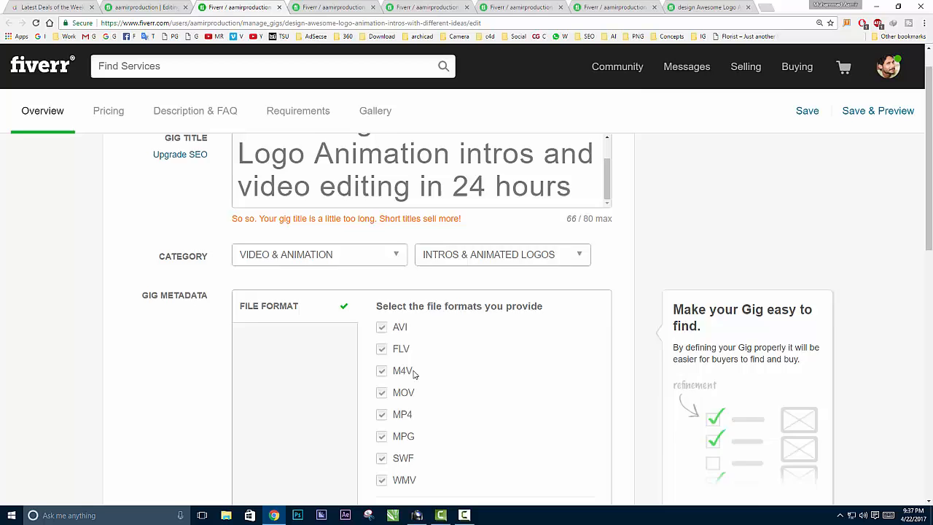
{"action": "scroll", "scroll_direction": "up", "scroll_amount": 3}
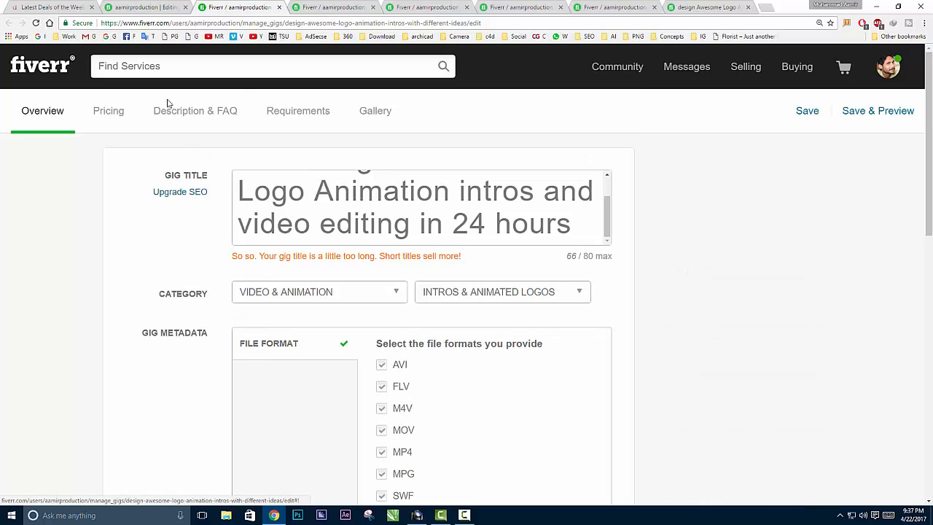
On Pricing, re-toggle '3 Packages' and review the $10, $20 and $30 packages.
{"action": "left_click", "coordinate": [108, 111]}
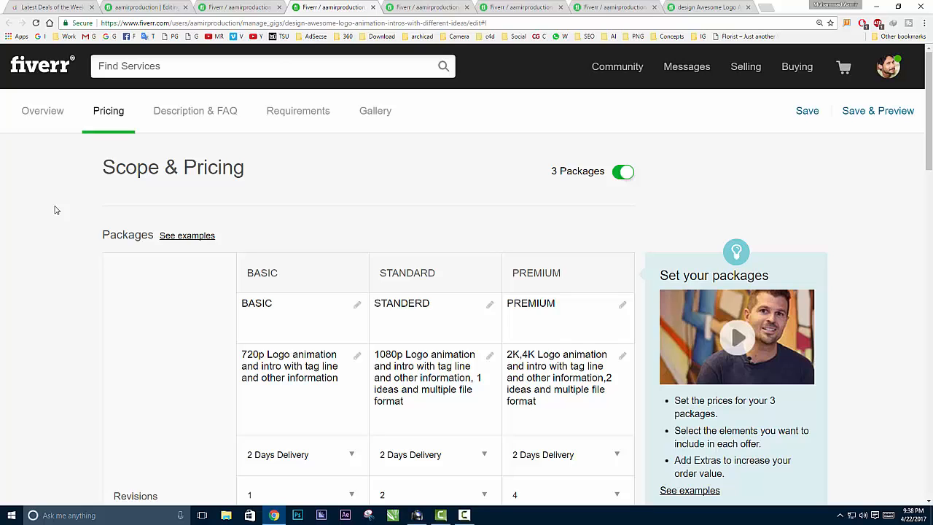
{"action": "mouse_move", "coordinate": [571, 122]}
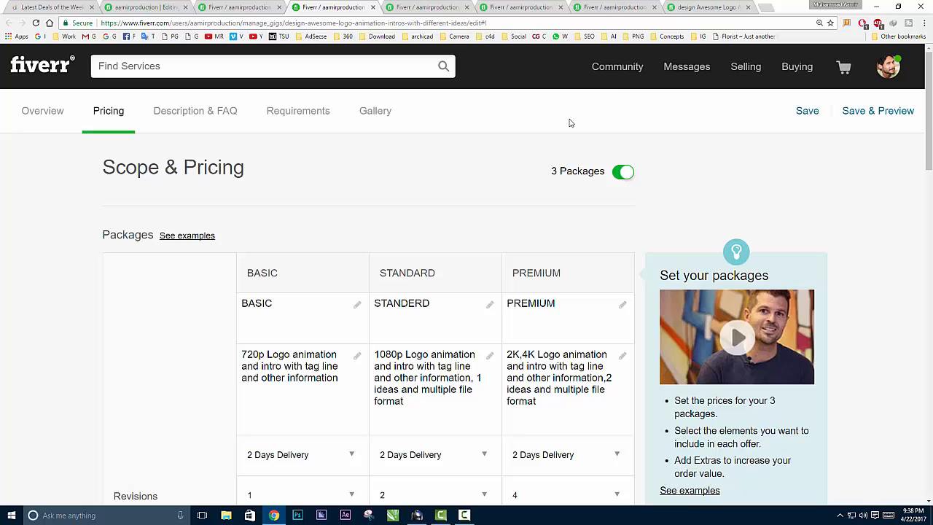
{"action": "left_click", "coordinate": [624, 171]}
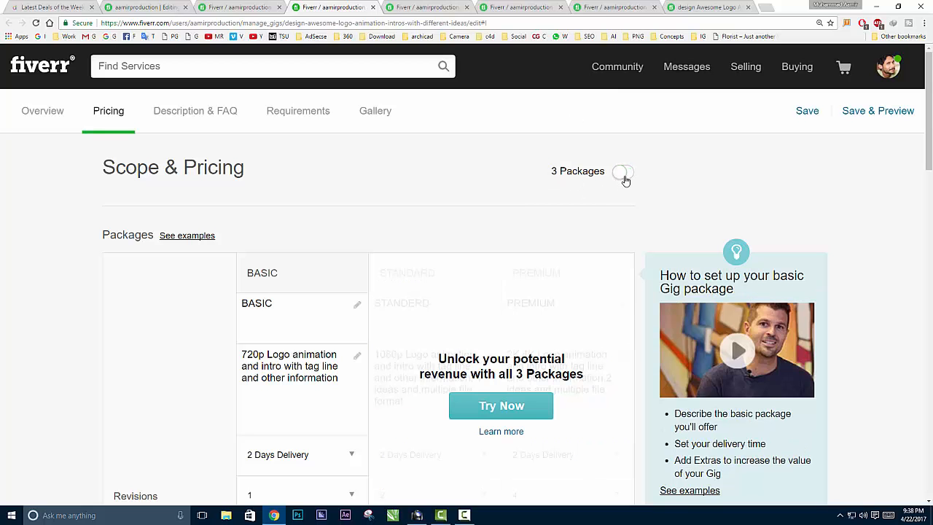
{"action": "left_click", "coordinate": [622, 172]}
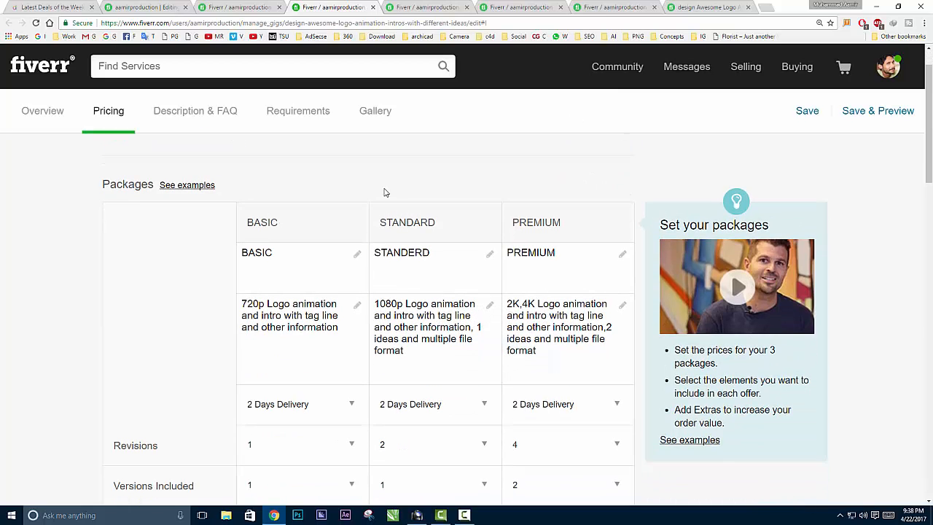
{"action": "left_click", "coordinate": [532, 206]}
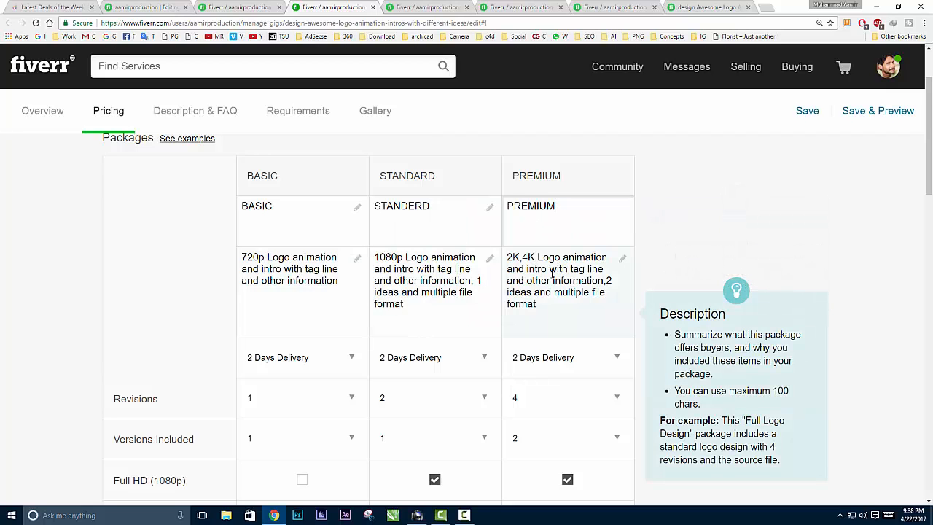
{"action": "scroll", "scroll_direction": "down", "scroll_amount": 3}
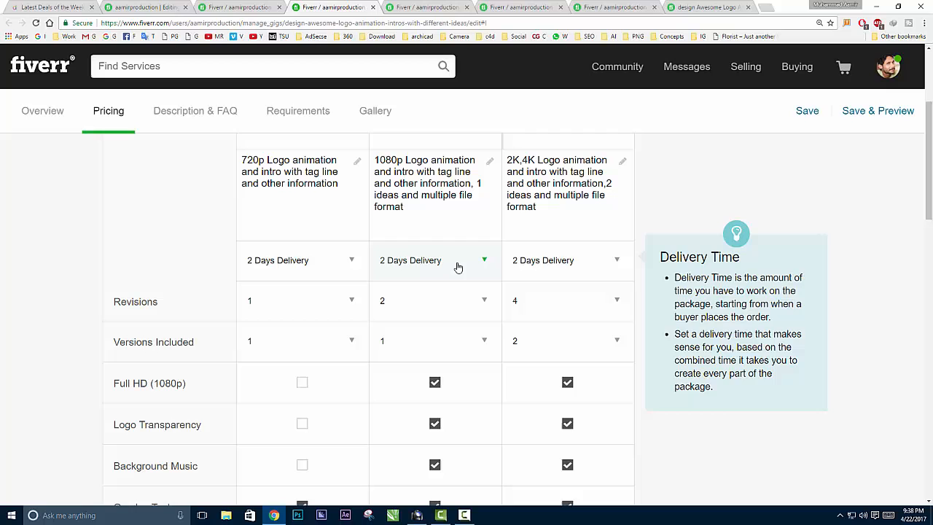
{"action": "mouse_move", "coordinate": [602, 308]}
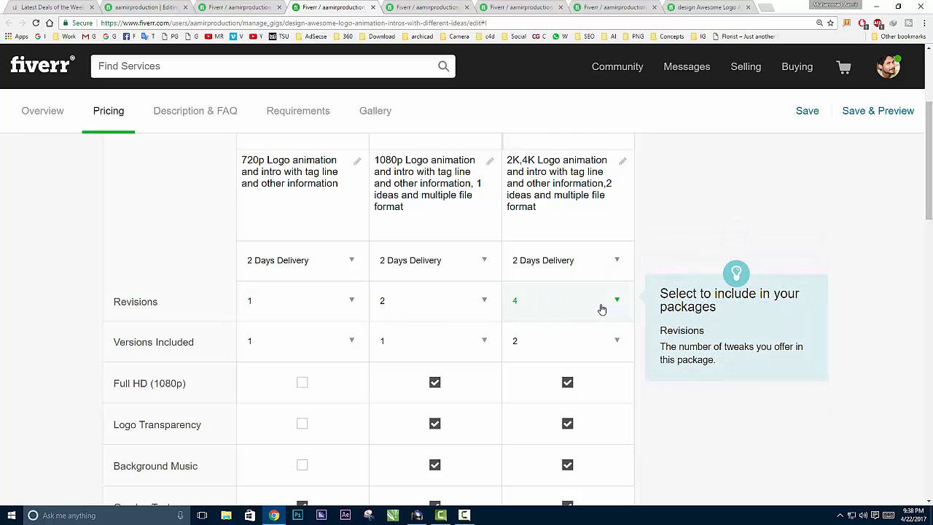
{"action": "scroll", "scroll_direction": "down", "scroll_amount": 3}
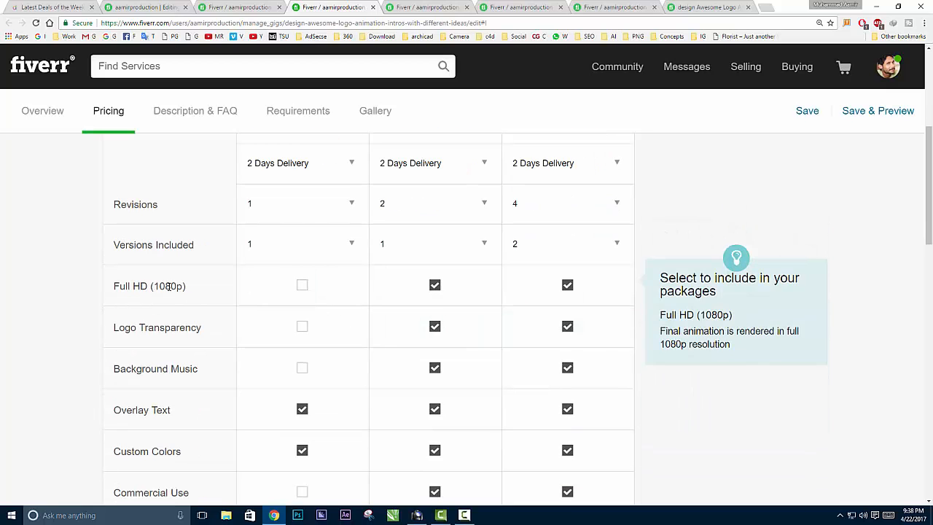
{"action": "mouse_move", "coordinate": [187, 430]}
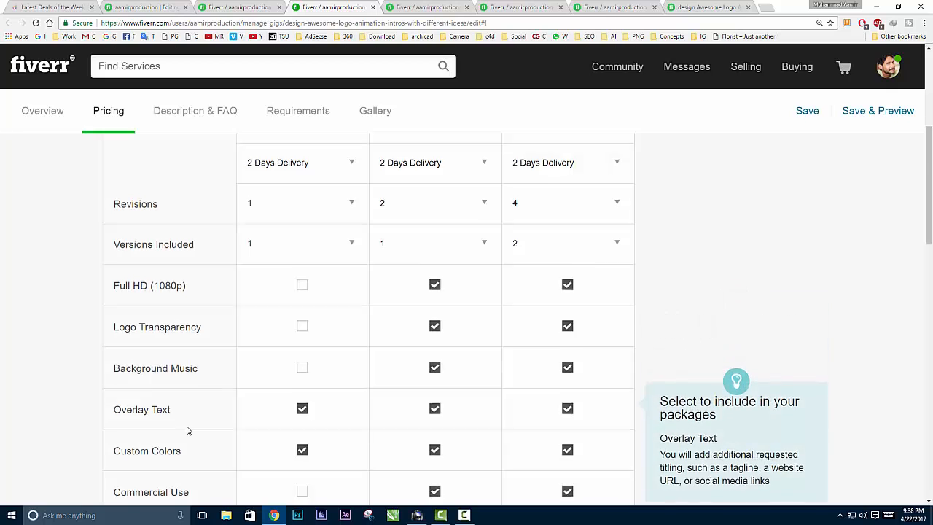
{"action": "scroll", "scroll_direction": "down", "scroll_amount": 3}
{"action": "type", "text": "PREMIUM"}
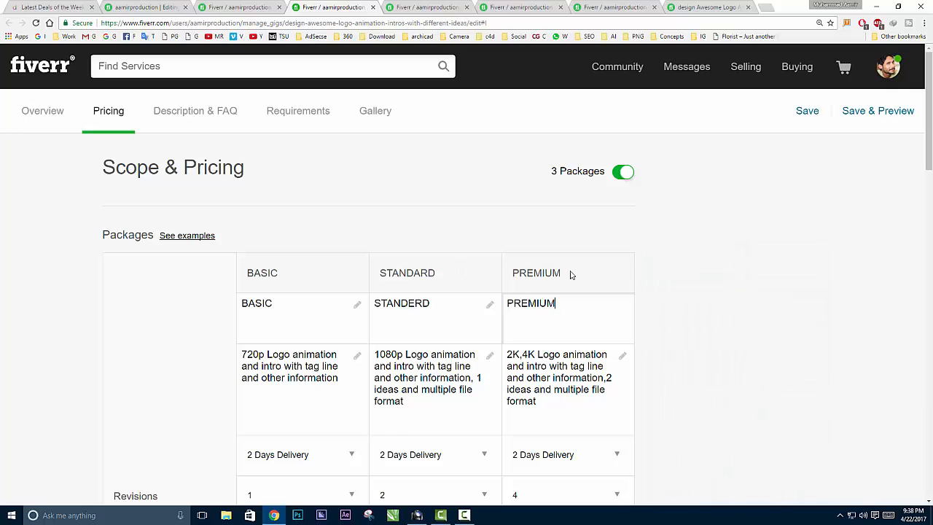
{"action": "scroll", "scroll_direction": "down", "scroll_amount": 3}
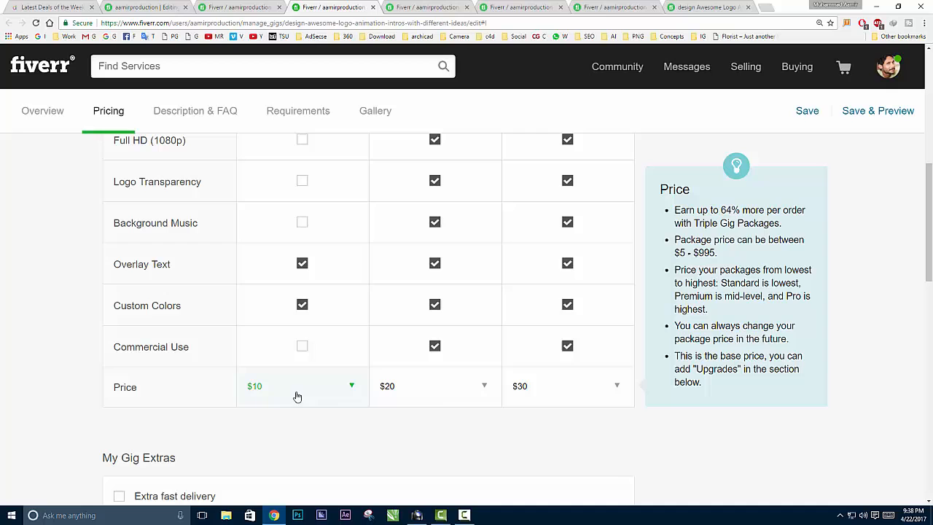
Enable Extra fast delivery and give Basic 1-day delivery for $5 extra.
{"action": "scroll", "scroll_direction": "down", "scroll_amount": 3}
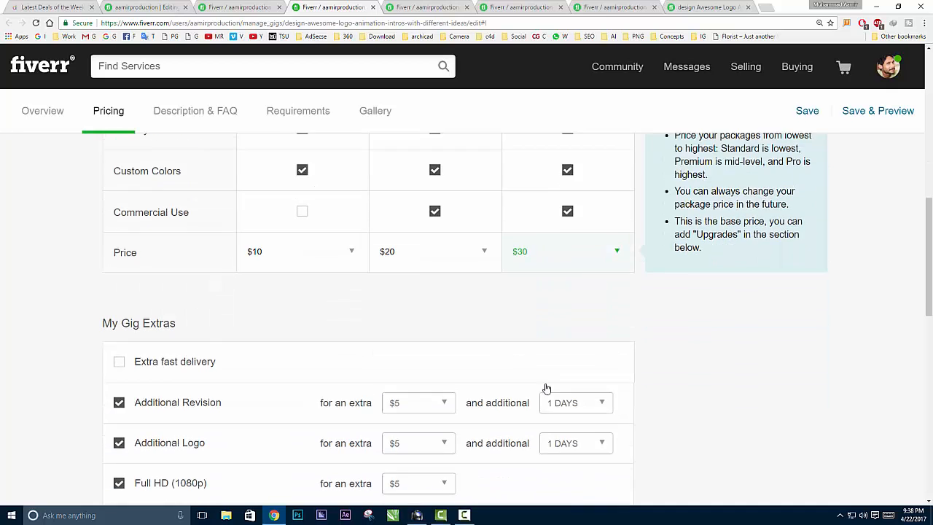
{"action": "scroll", "scroll_direction": "up", "scroll_amount": 3}
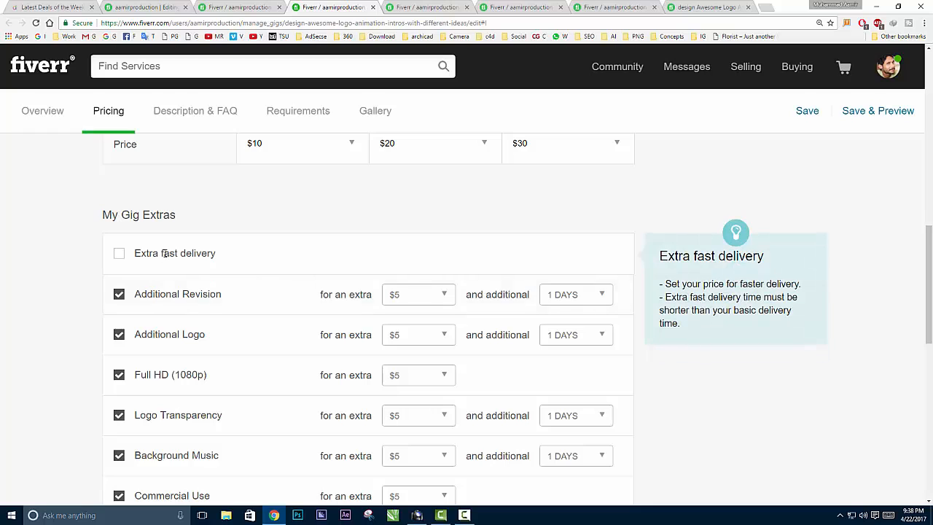
{"action": "left_click", "coordinate": [119, 253]}
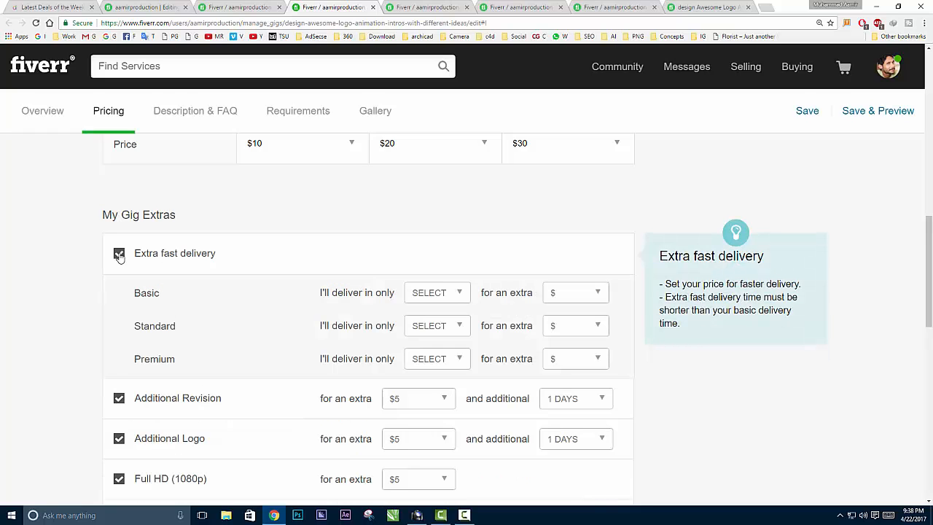
{"action": "left_click", "coordinate": [118, 253]}
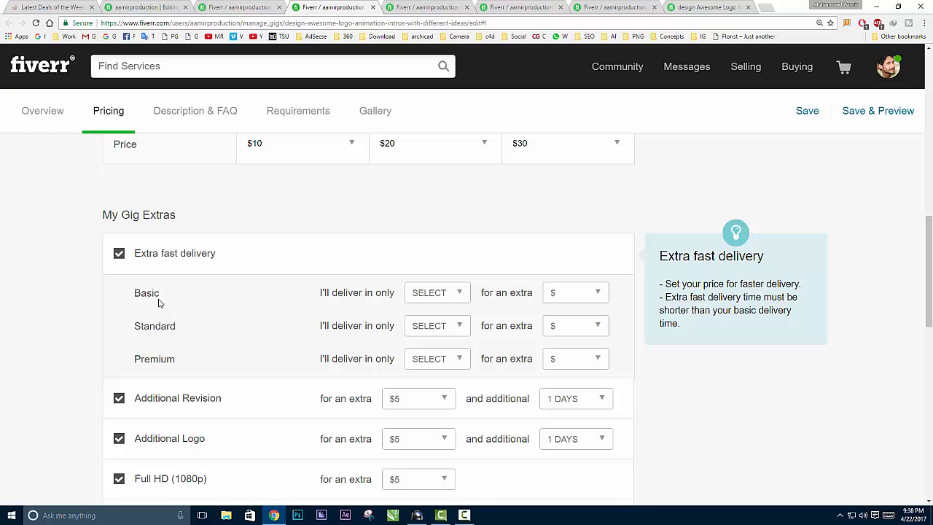
{"action": "left_click", "coordinate": [437, 292]}
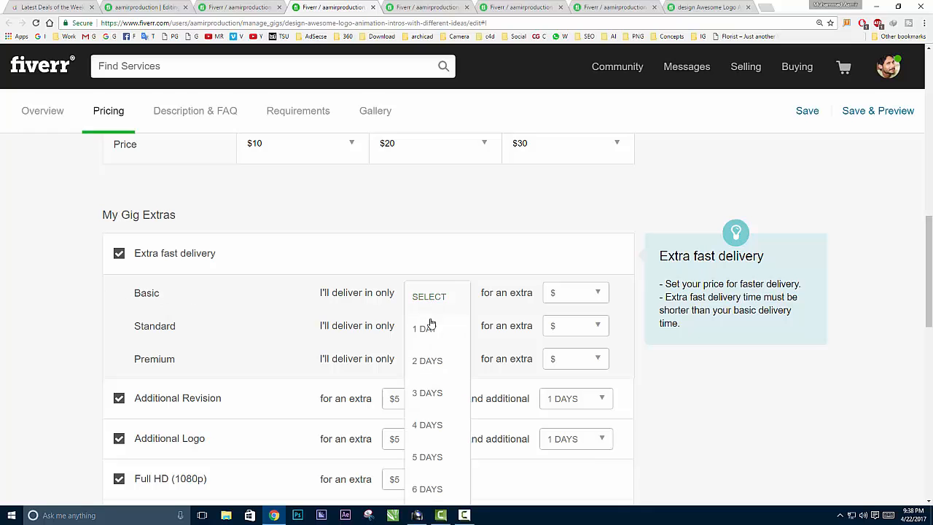
{"action": "left_click", "coordinate": [424, 327]}
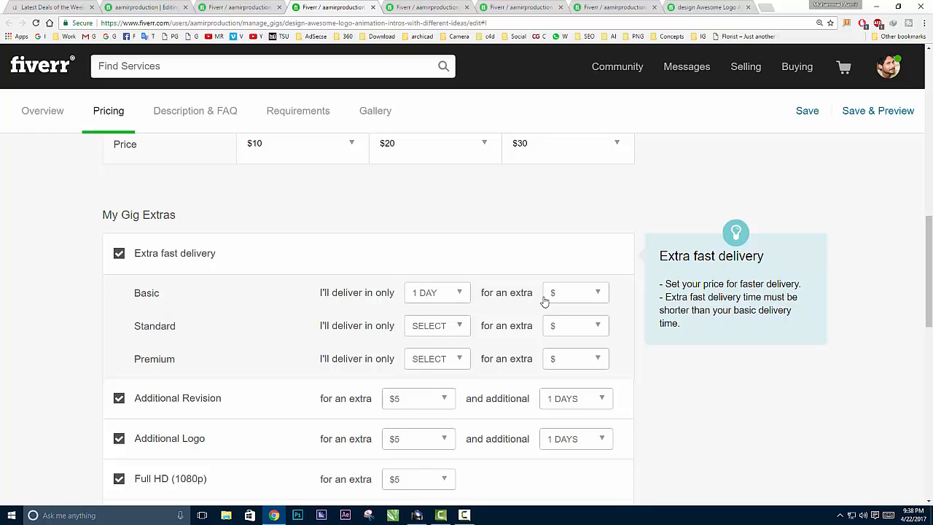
{"action": "left_click", "coordinate": [575, 293]}
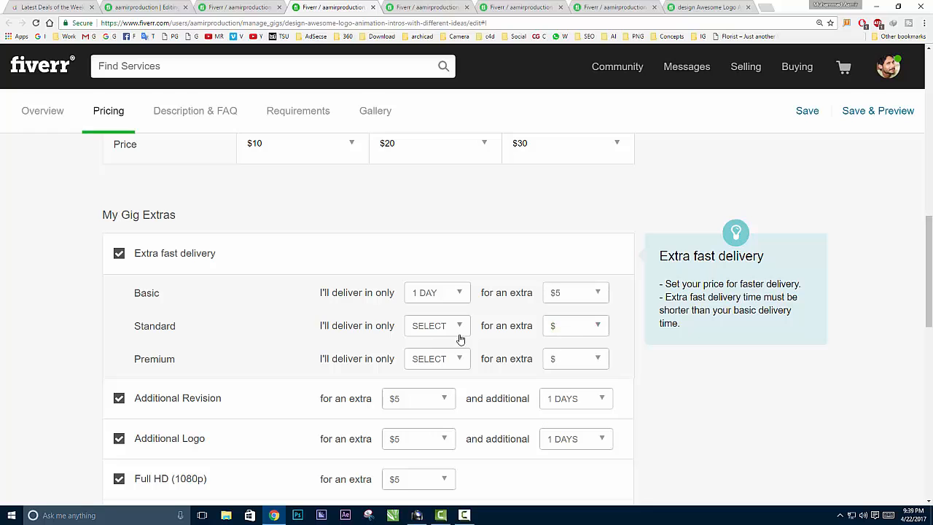
Set 1-day extra fast delivery for Standard ($10) and Premium ($15).
{"action": "left_click", "coordinate": [436, 325]}
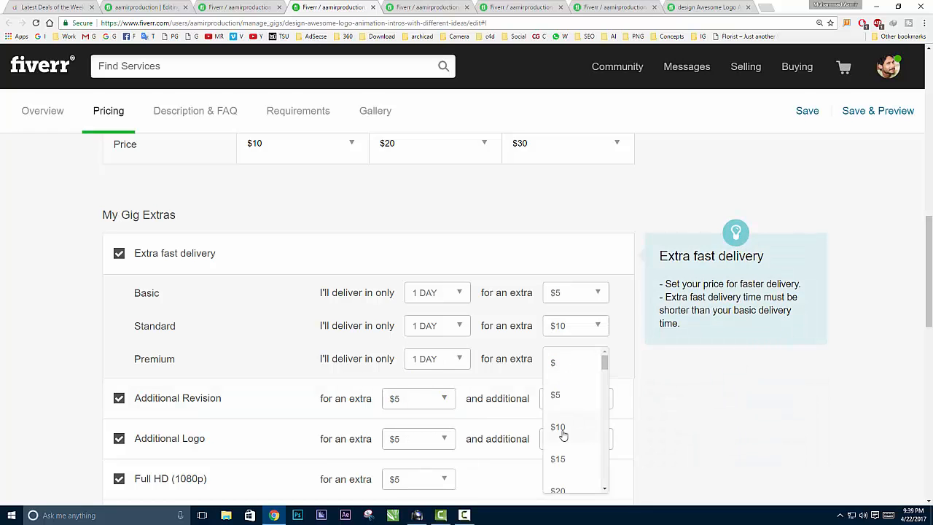
{"action": "left_click", "coordinate": [558, 459]}
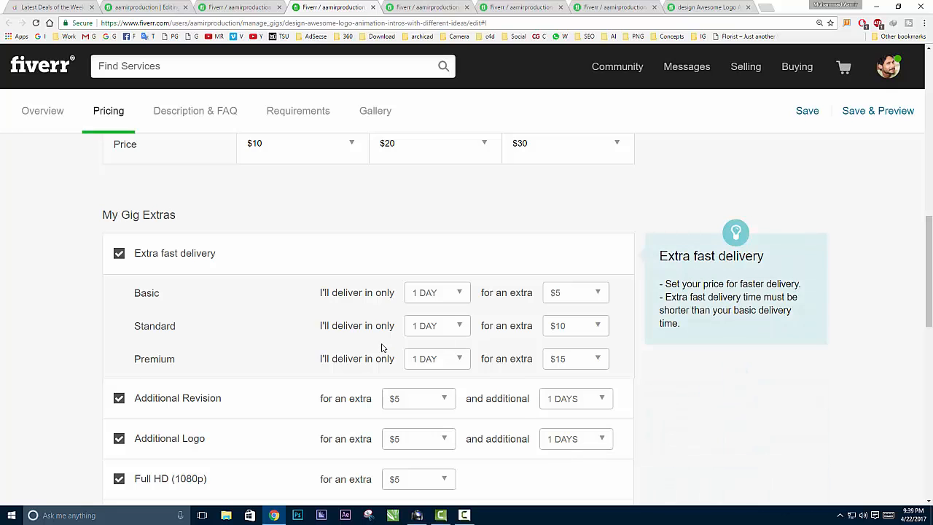
{"action": "scroll", "scroll_direction": "down", "scroll_amount": 3}
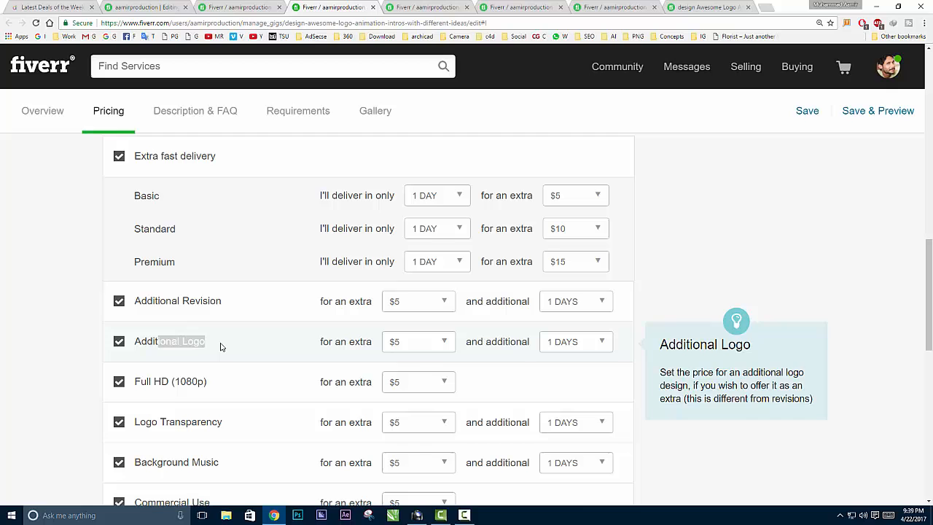
{"action": "scroll", "scroll_direction": "down", "scroll_amount": 3}
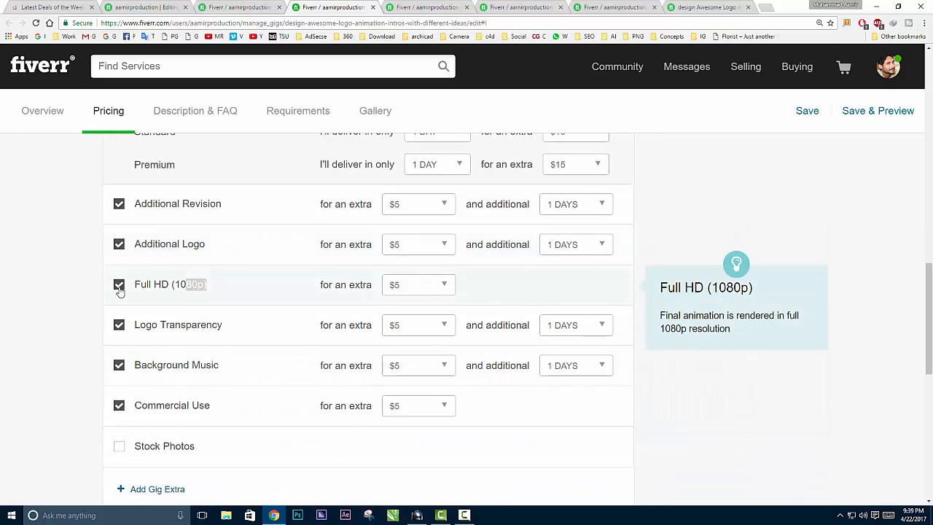
{"action": "scroll", "scroll_direction": "up", "scroll_amount": 3}
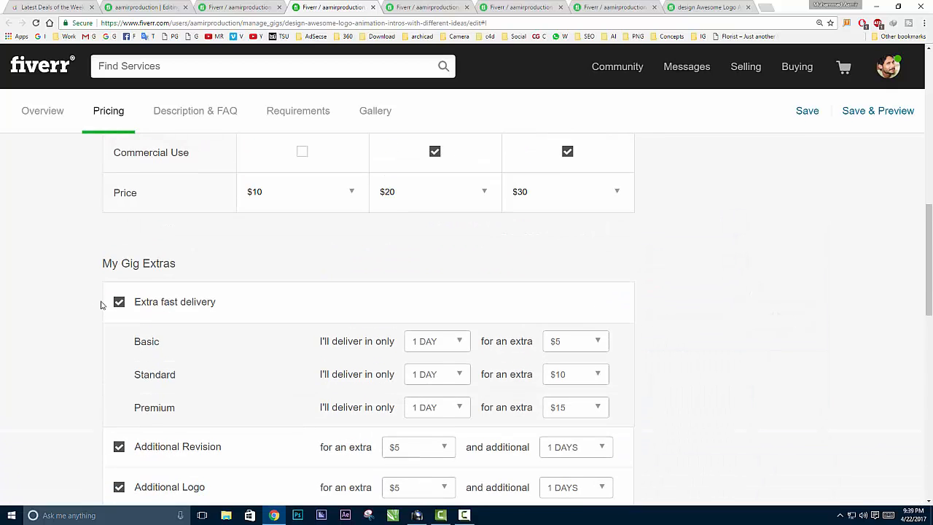
{"action": "scroll", "scroll_direction": "down", "scroll_amount": 3}
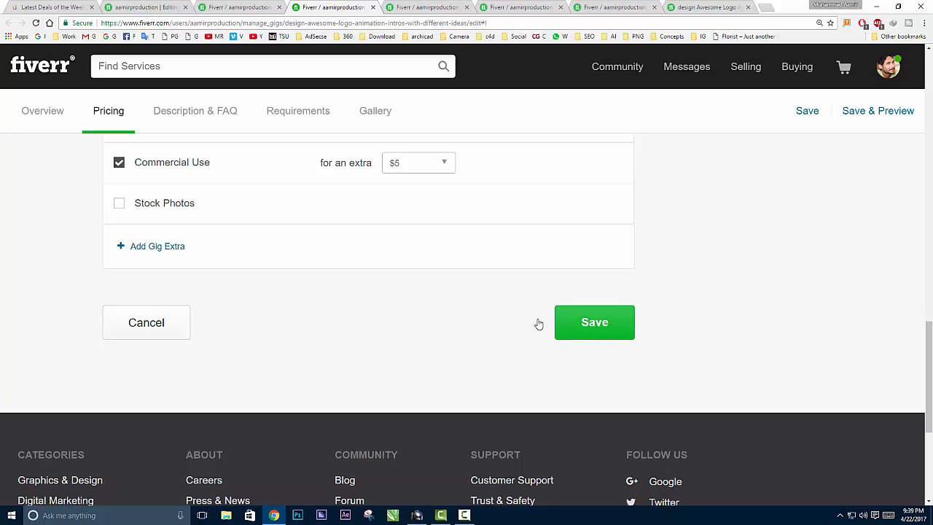
{"action": "scroll", "scroll_direction": "up", "scroll_amount": 3}
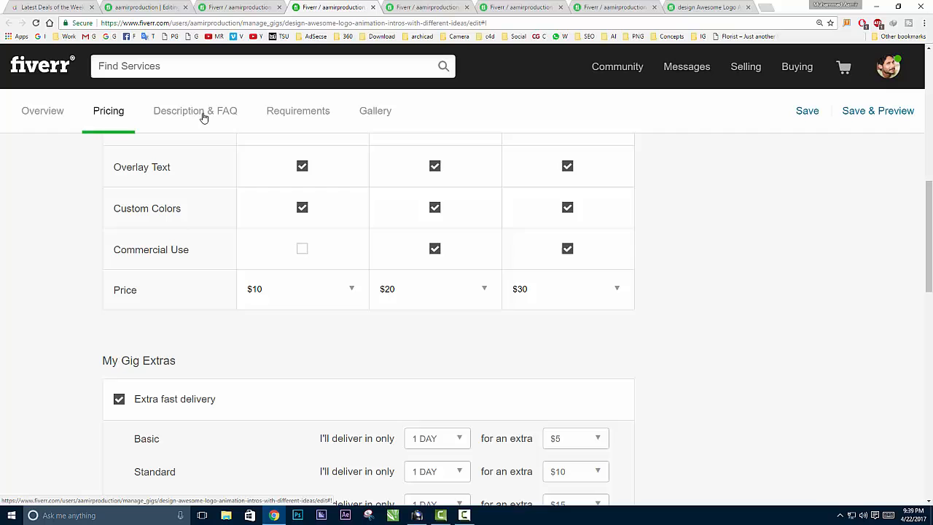
{"action": "mouse_move", "coordinate": [233, 113]}
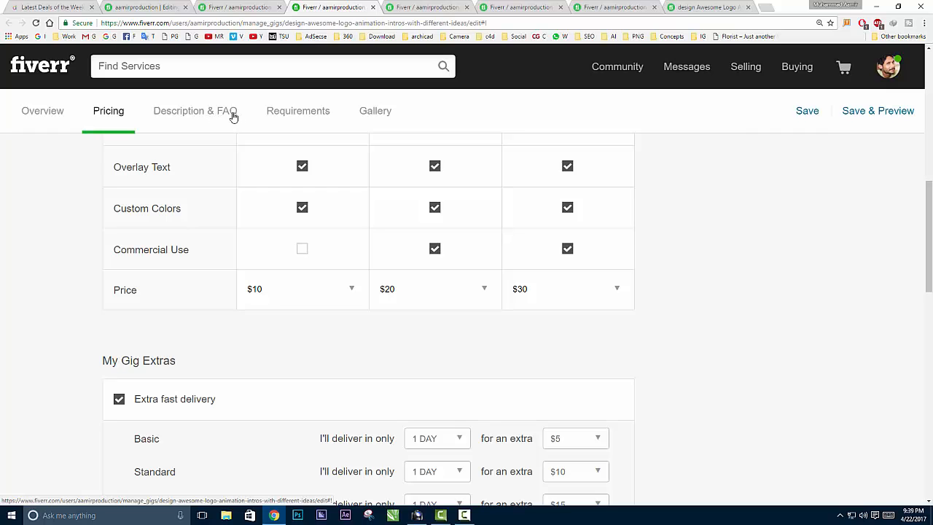
Read the gig description and expand the 'what format is the video?' FAQ.
{"action": "left_click", "coordinate": [194, 111]}
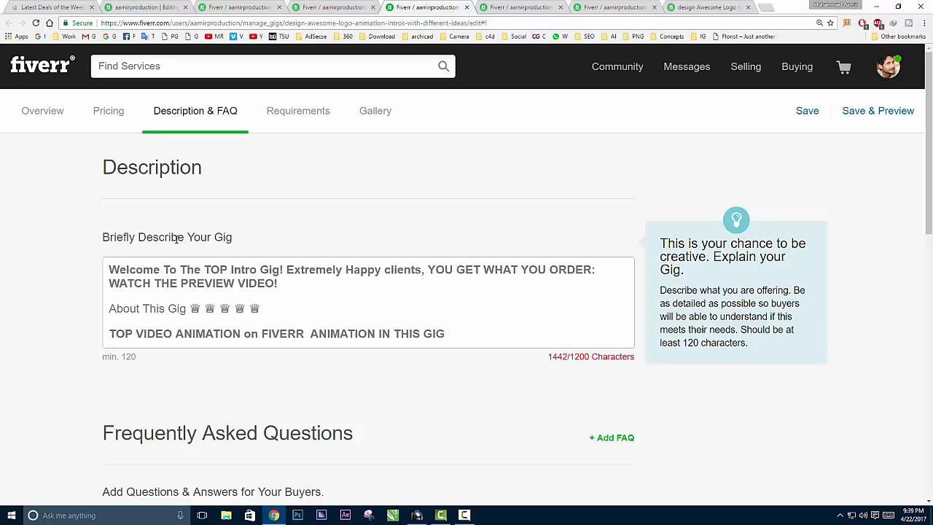
{"action": "mouse_move", "coordinate": [241, 246]}
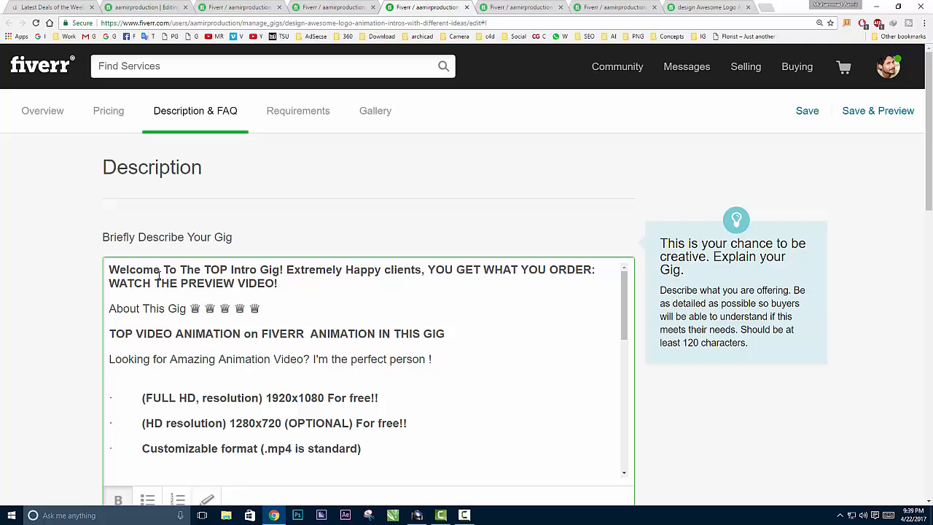
{"action": "mouse_move", "coordinate": [376, 286]}
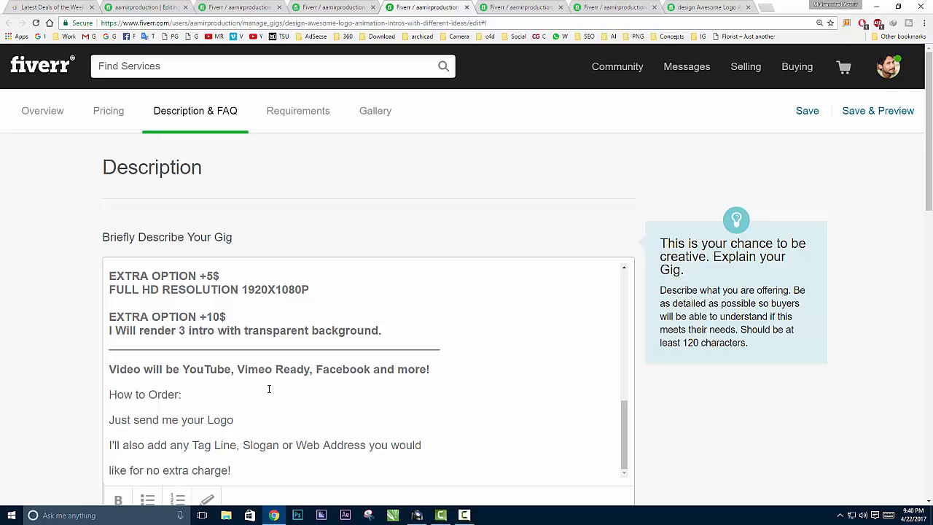
{"action": "scroll", "scroll_direction": "down", "scroll_amount": 3}
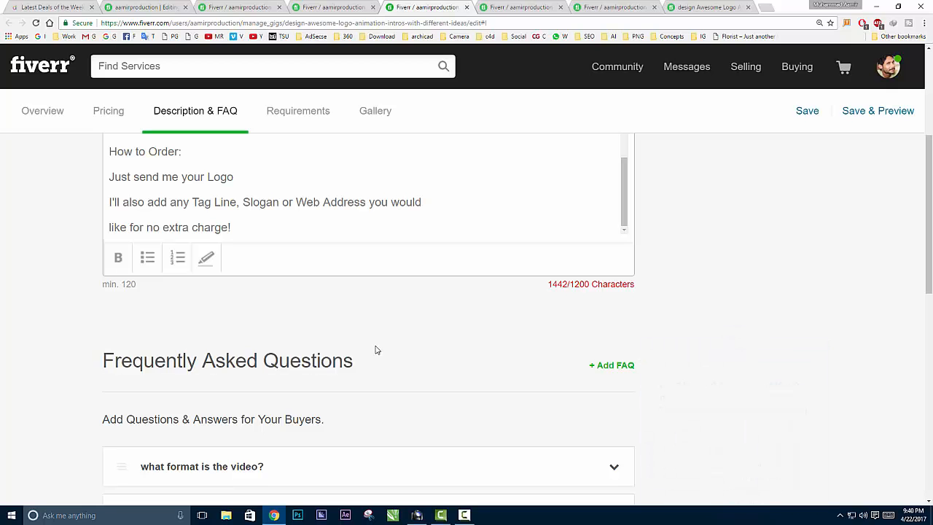
{"action": "scroll", "scroll_direction": "down", "scroll_amount": 3}
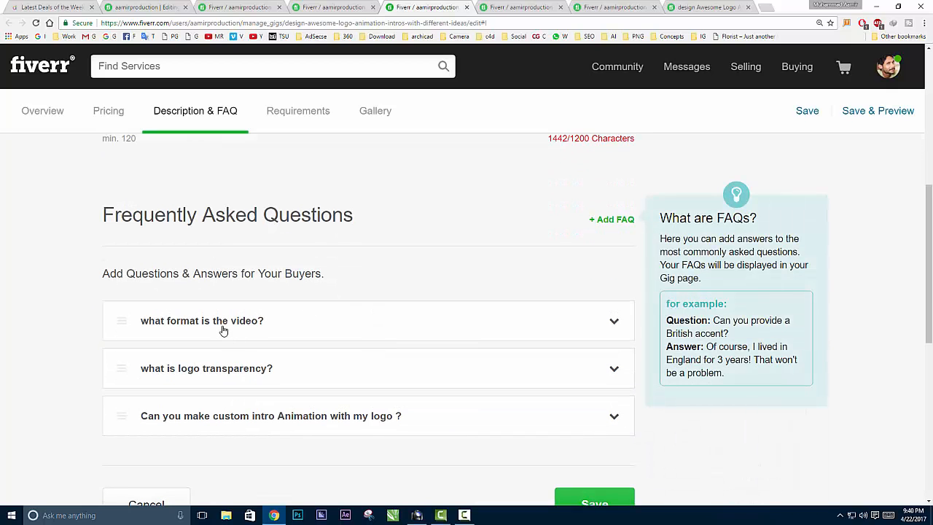
{"action": "left_click", "coordinate": [613, 320]}
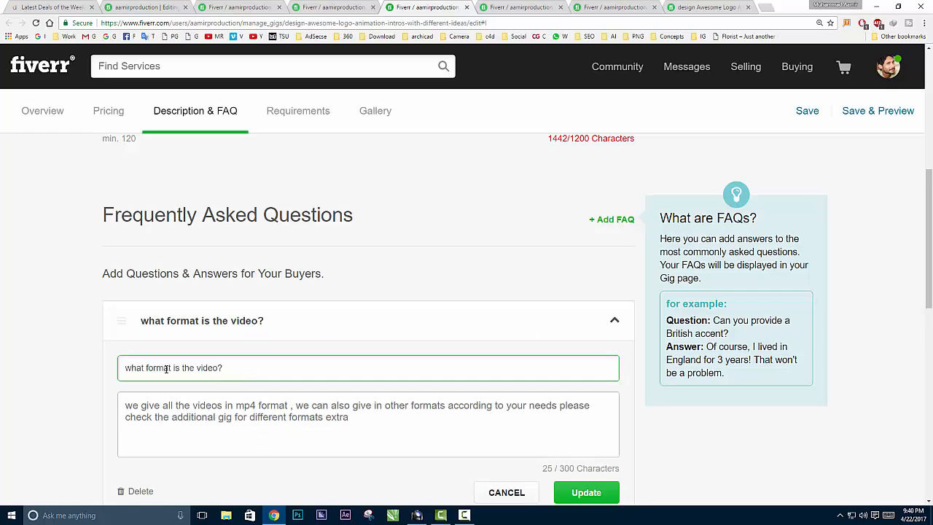
{"action": "scroll", "scroll_direction": "down", "scroll_amount": 3}
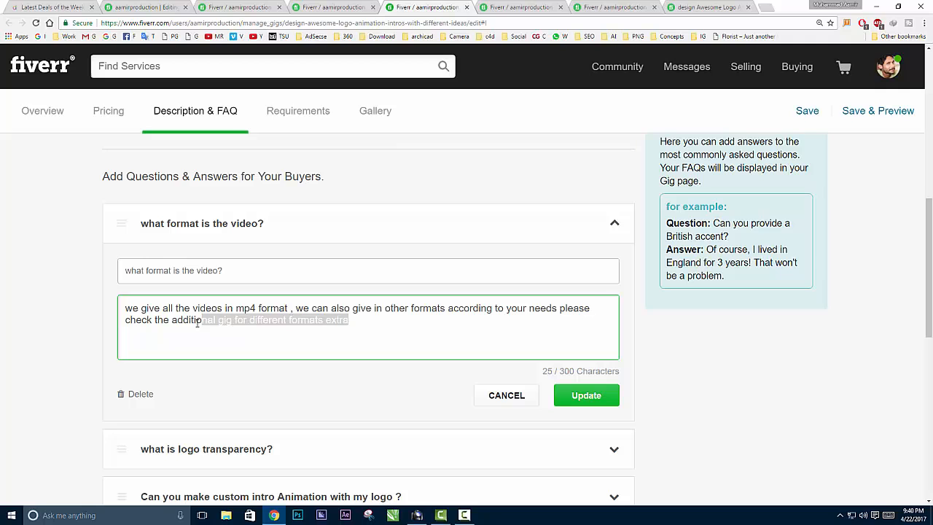
{"action": "scroll", "scroll_direction": "down", "scroll_amount": 3}
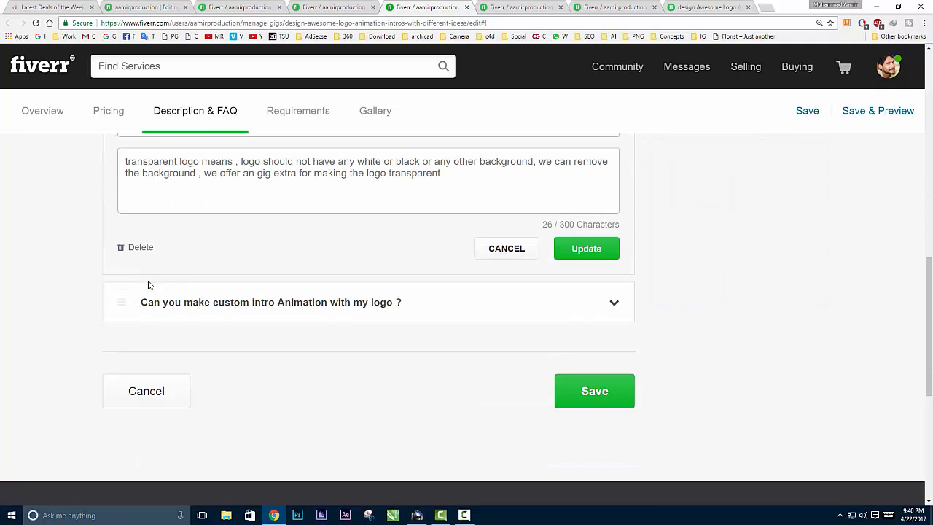
{"action": "scroll", "scroll_direction": "up", "scroll_amount": 3}
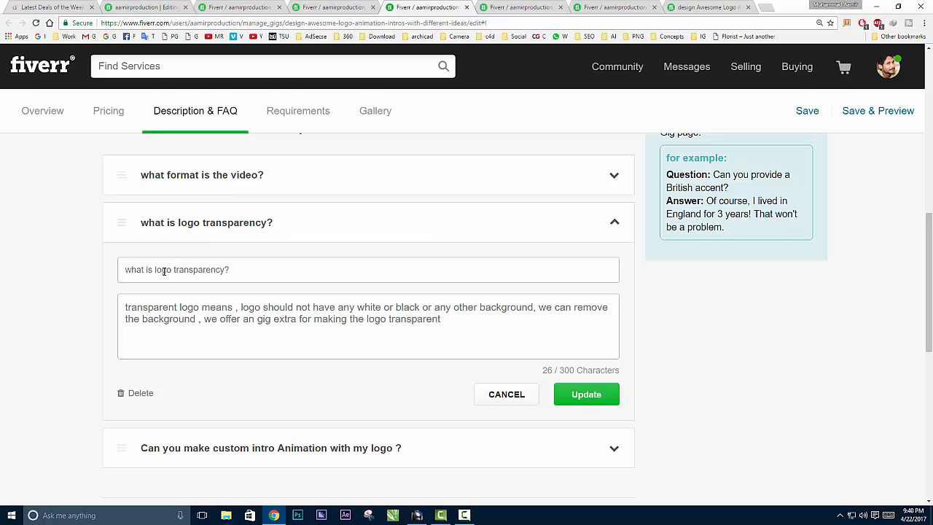
{"action": "mouse_move", "coordinate": [262, 455]}
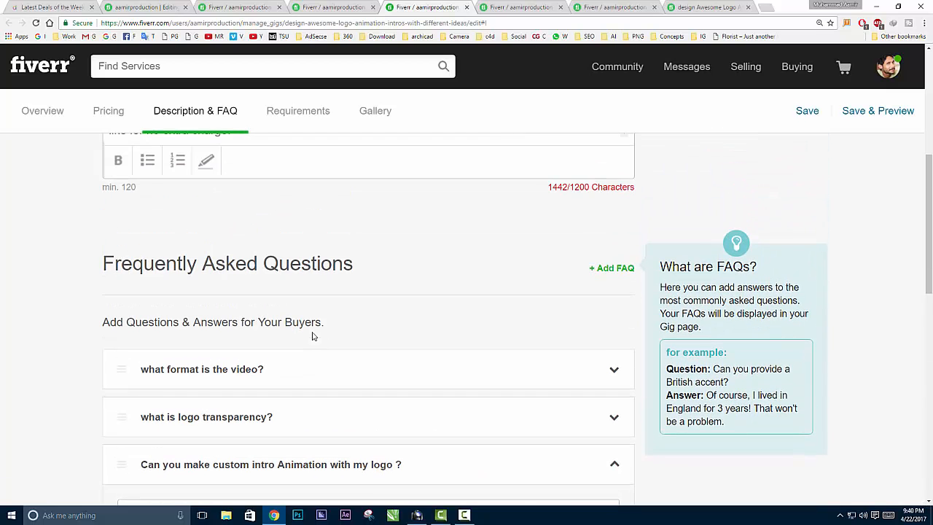
{"action": "mouse_move", "coordinate": [561, 336]}
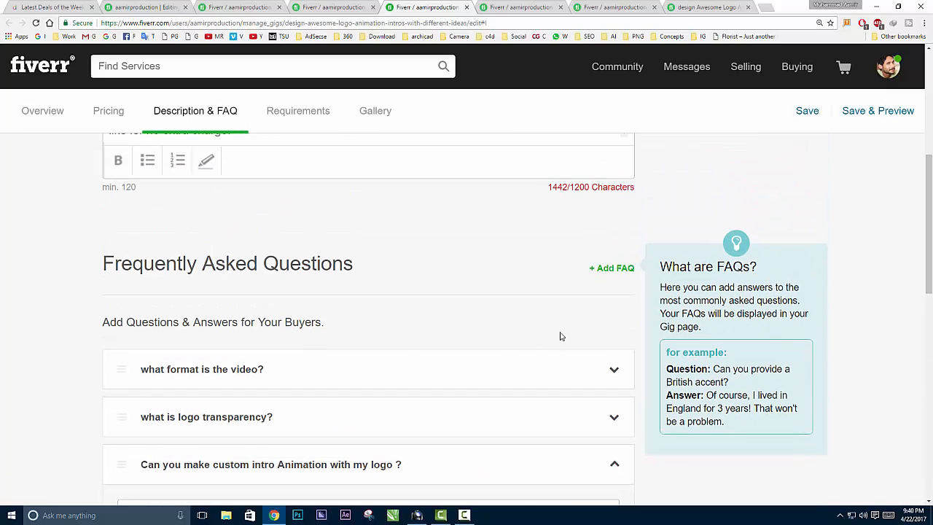
Start a new FAQ, cancel it, and move on to Requirements.
{"action": "scroll", "scroll_direction": "down", "scroll_amount": 3}
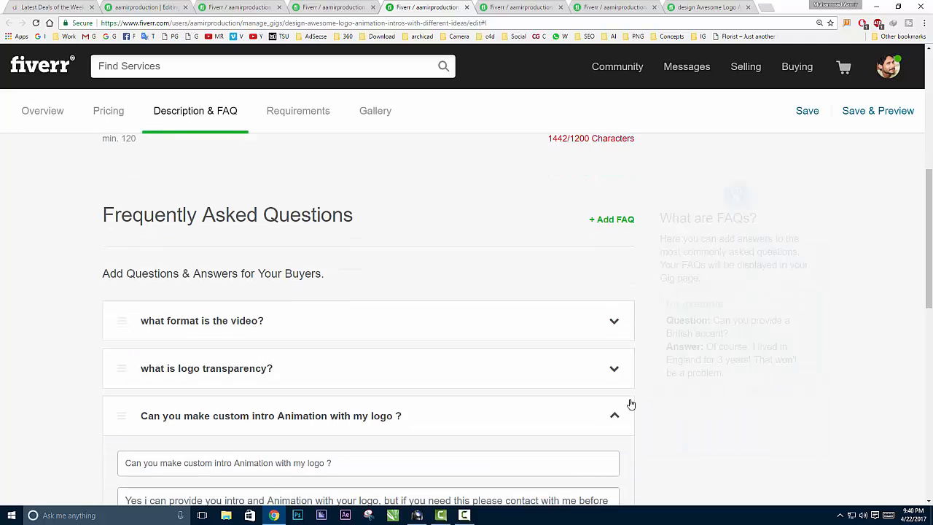
{"action": "left_click", "coordinate": [611, 219]}
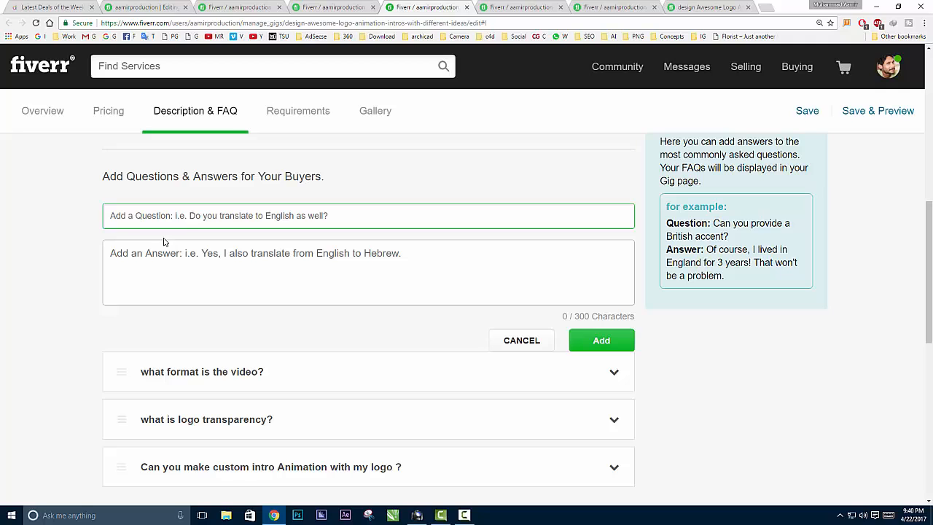
{"action": "left_click", "coordinate": [368, 272]}
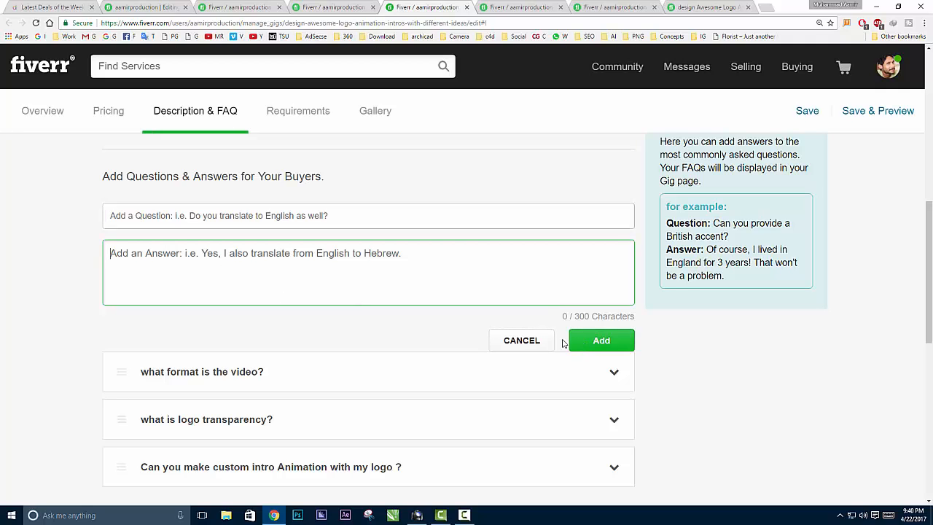
{"action": "left_click", "coordinate": [521, 340]}
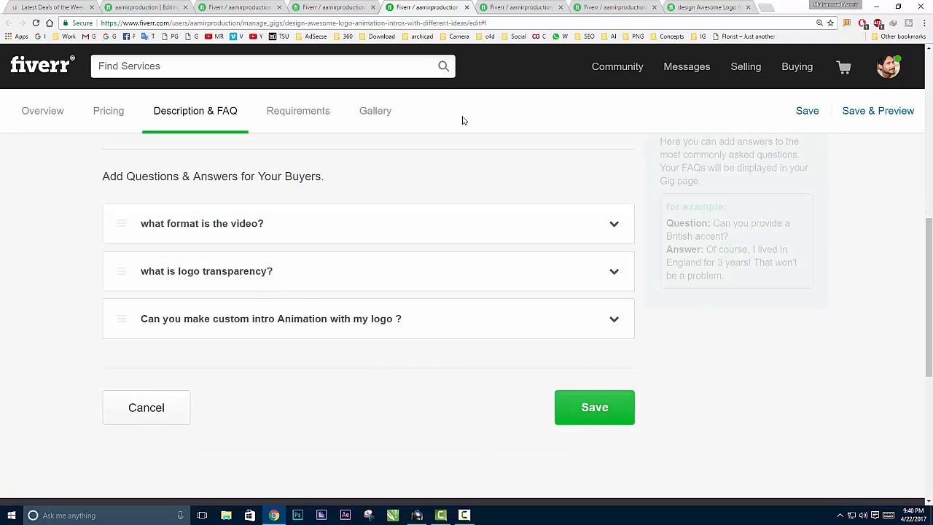
{"action": "left_click", "coordinate": [297, 111]}
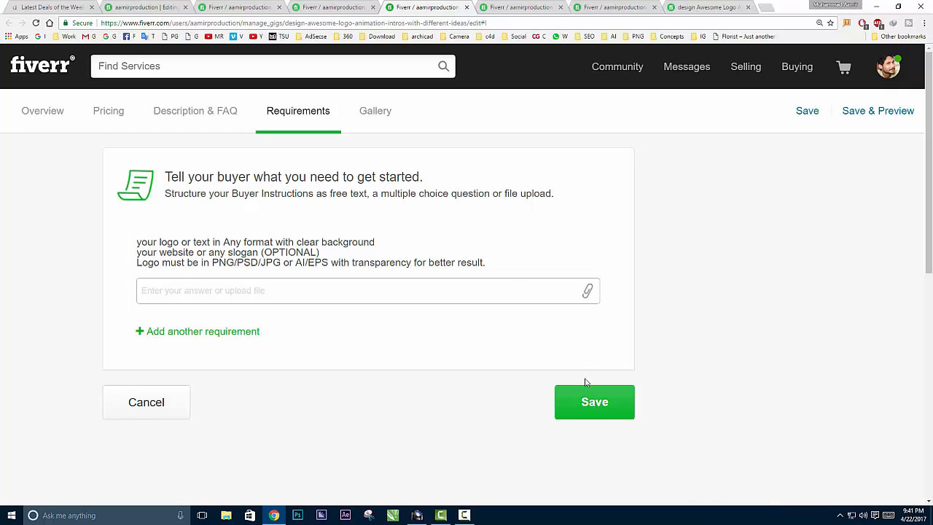
Continue past the logo, slogan and file-format requirements to the Gallery.
{"action": "left_click", "coordinate": [374, 111]}
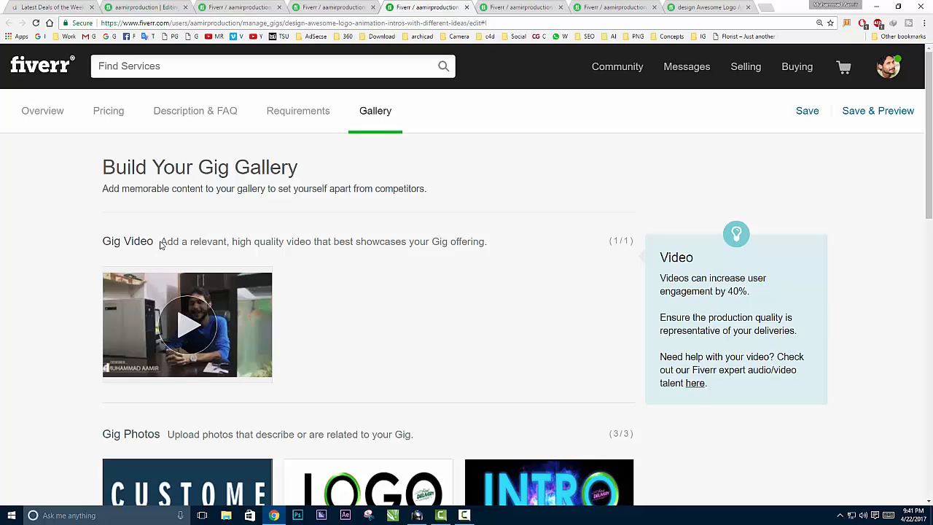
{"action": "mouse_move", "coordinate": [188, 325]}
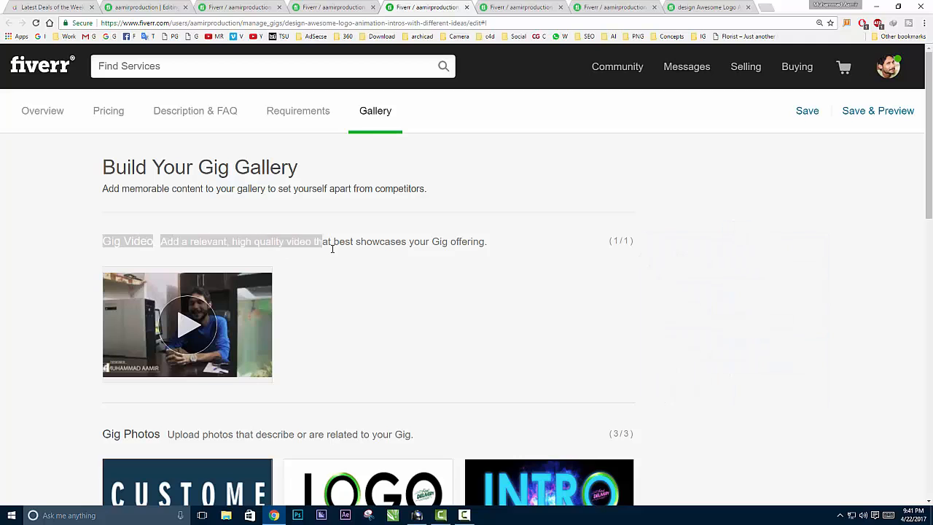
Check the gallery's intro video and three photos, with 'Custome Logo Animation' as primary.
{"action": "scroll", "scroll_direction": "down", "scroll_amount": 3}
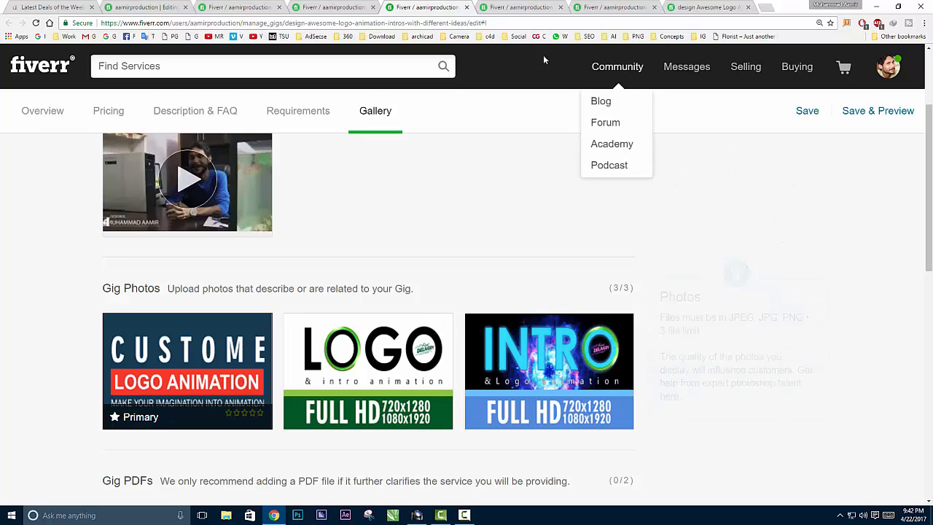
{"action": "left_click", "coordinate": [273, 66]}
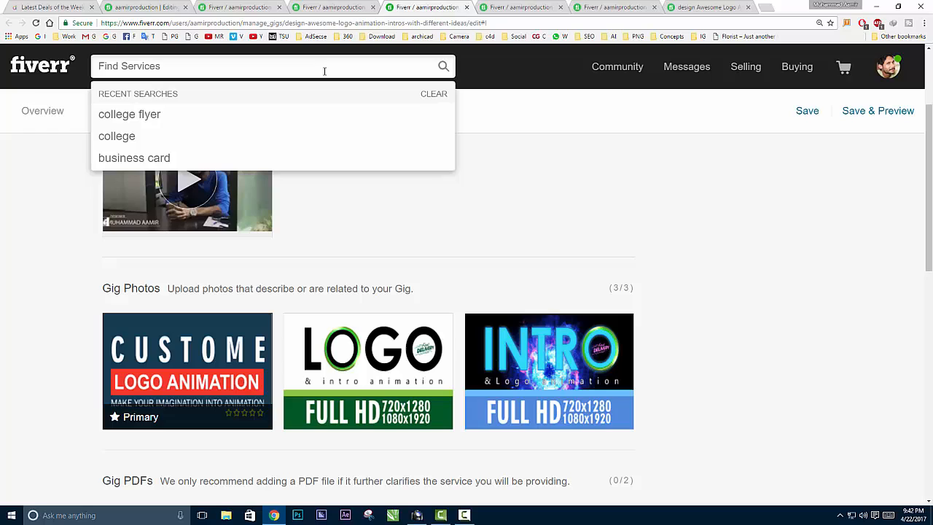
{"action": "mouse_move", "coordinate": [359, 72]}
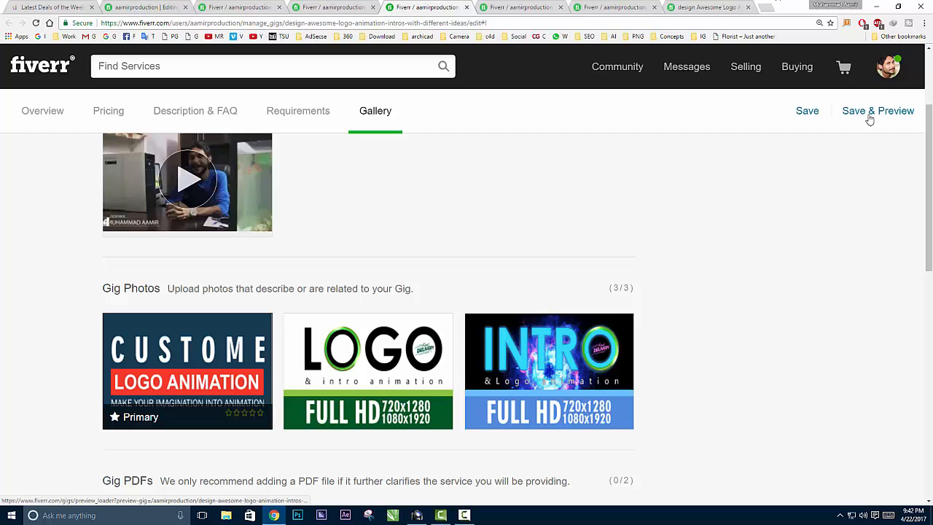
Save & Preview the gig, reviewing its $10/$20/$30 packages, FAQ, reviews and gallery.
{"action": "left_click", "coordinate": [878, 111]}
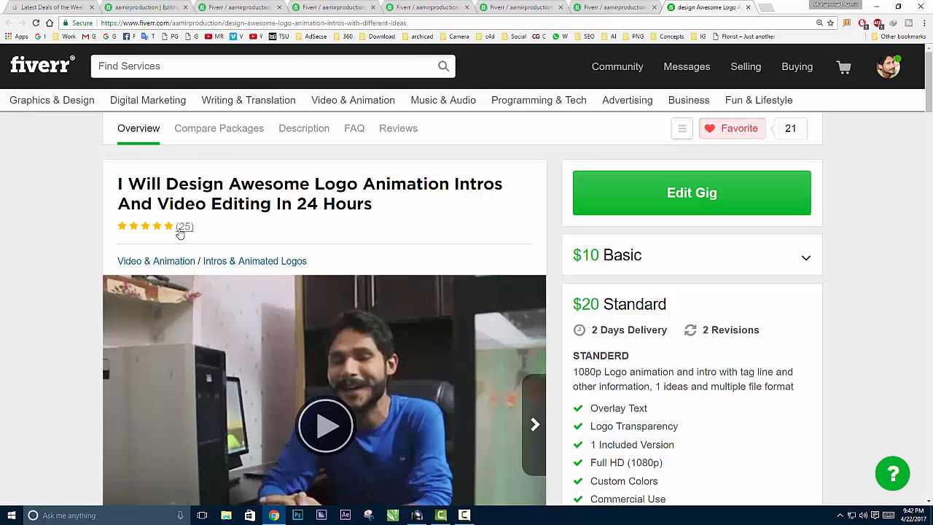
{"action": "mouse_move", "coordinate": [184, 226]}
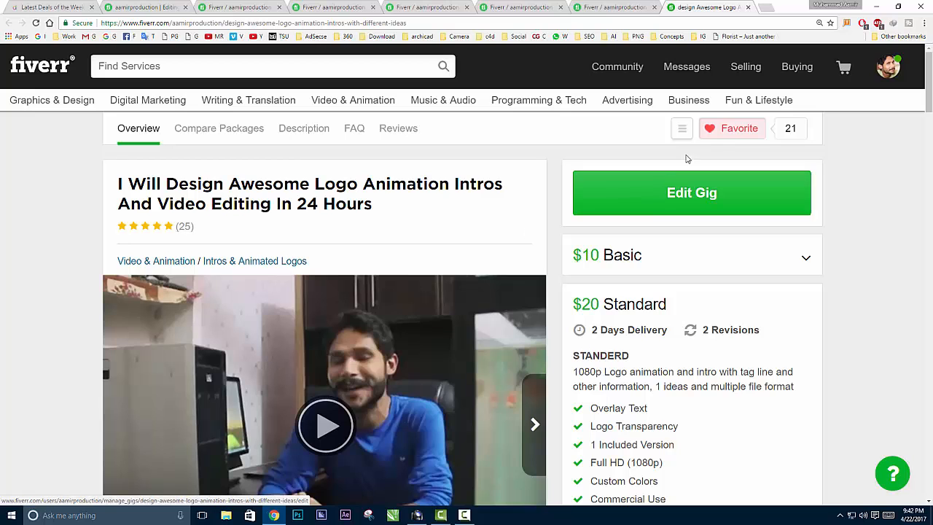
{"action": "mouse_move", "coordinate": [664, 266]}
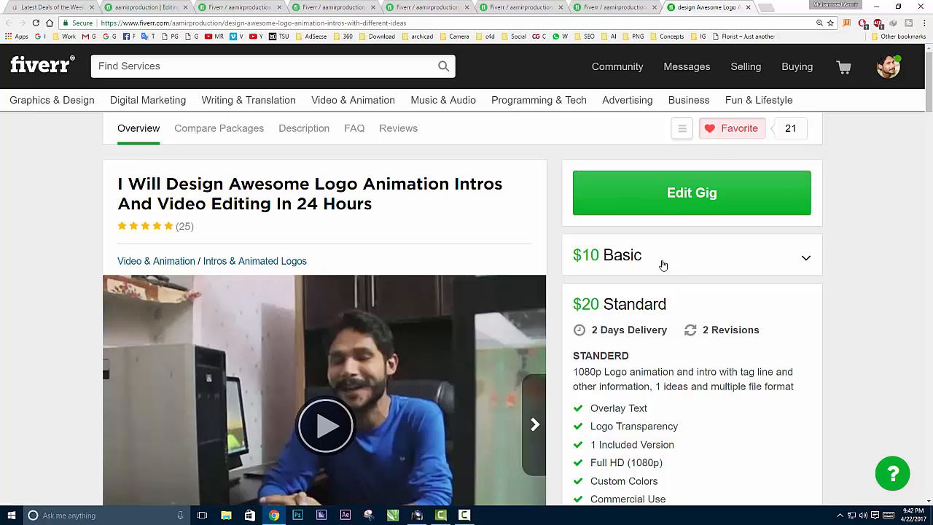
{"action": "scroll", "scroll_direction": "down", "scroll_amount": 3}
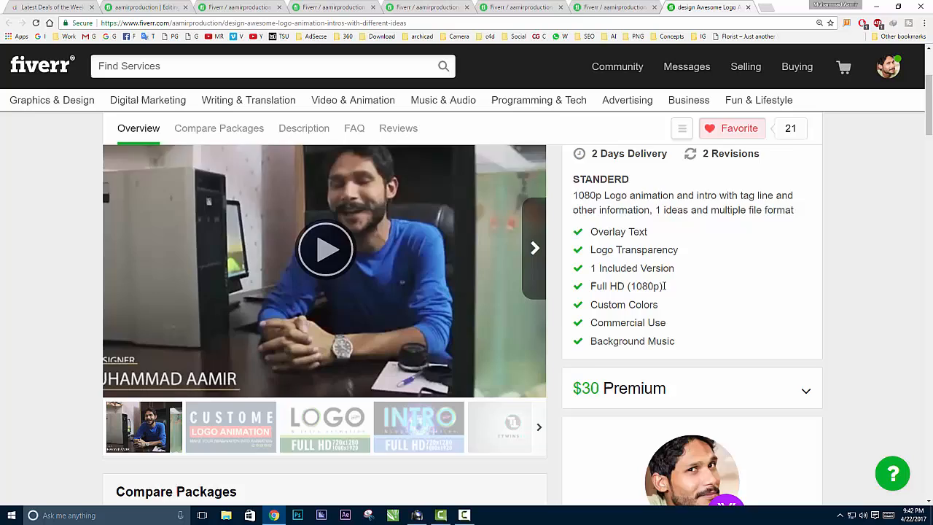
{"action": "scroll", "scroll_direction": "down", "scroll_amount": 3}
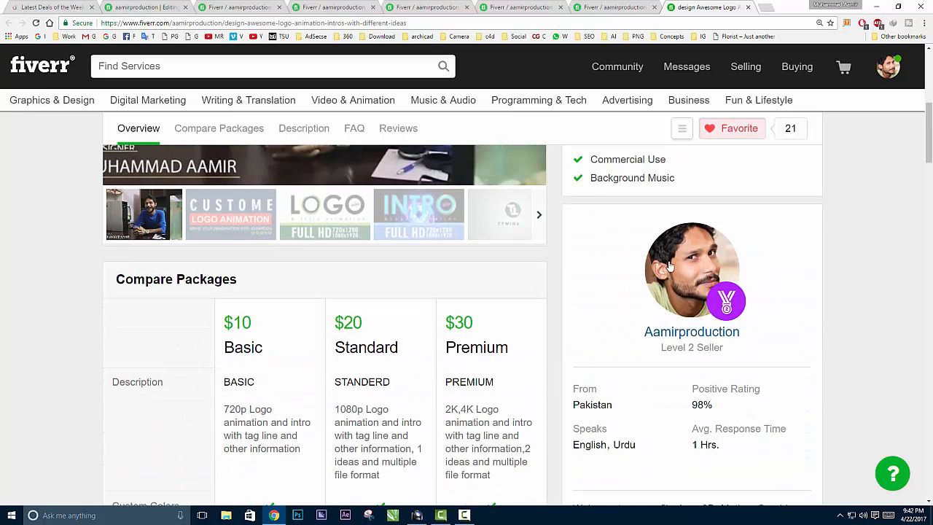
{"action": "mouse_move", "coordinate": [659, 349]}
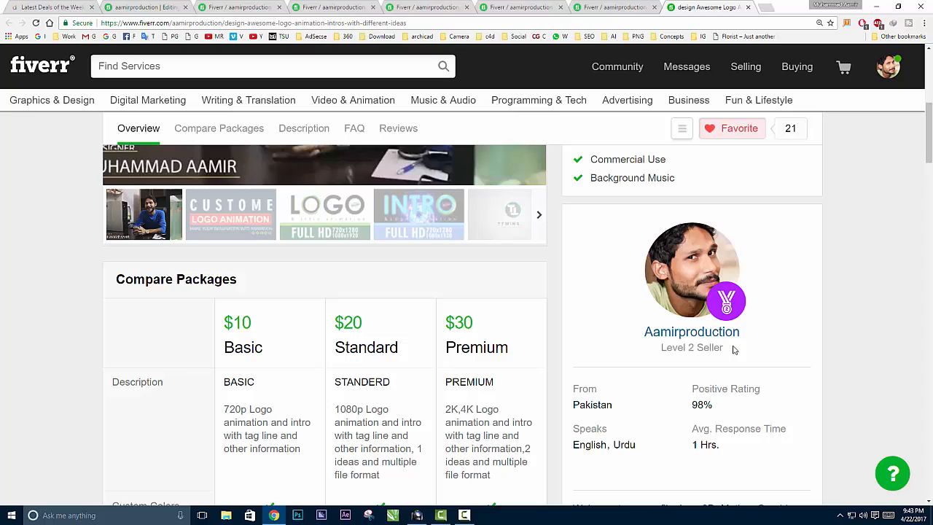
{"action": "mouse_move", "coordinate": [696, 431]}
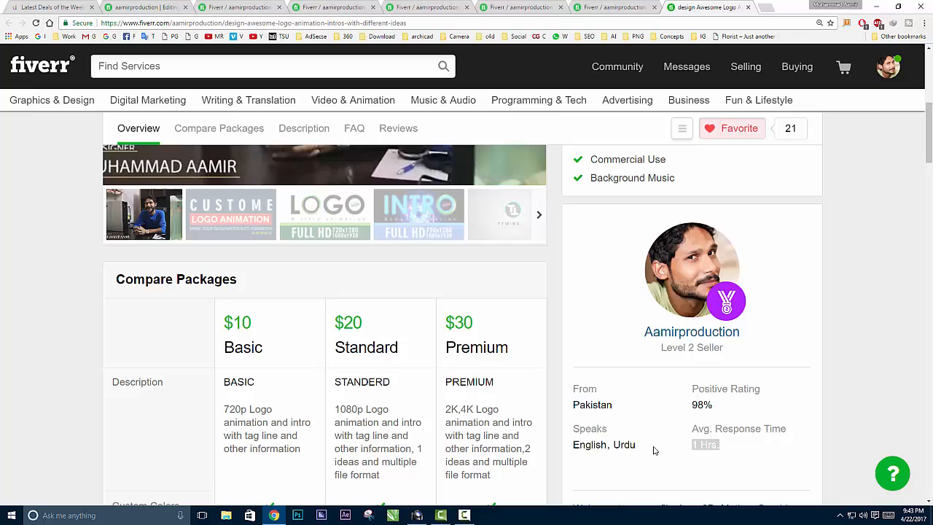
{"action": "mouse_move", "coordinate": [460, 300]}
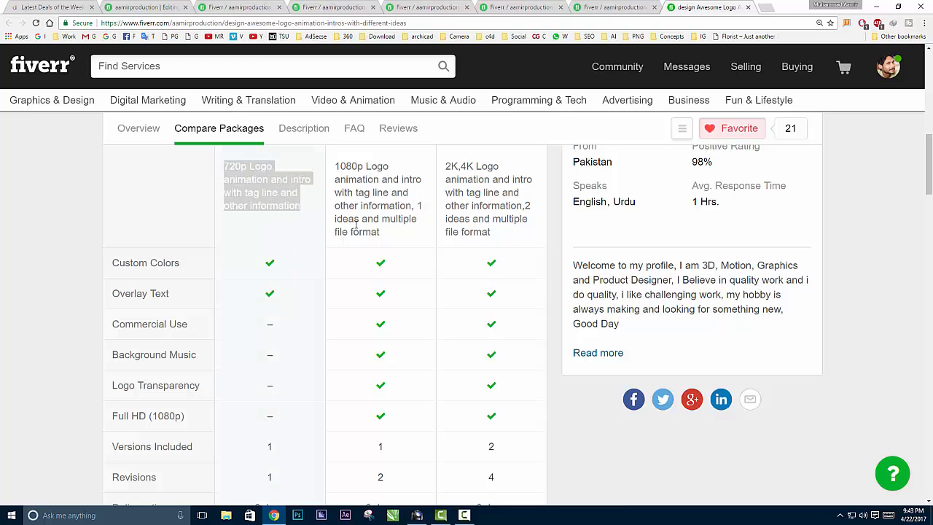
{"action": "scroll", "scroll_direction": "down", "scroll_amount": 3}
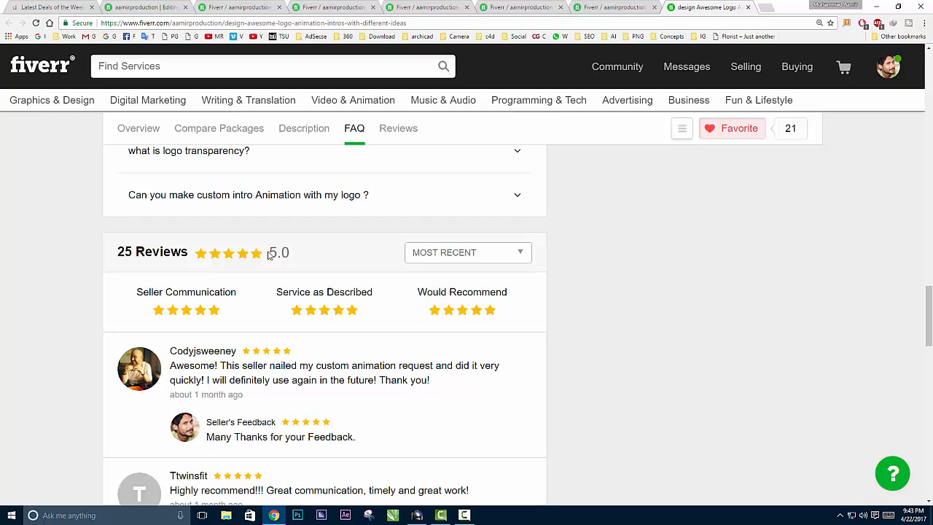
{"action": "mouse_move", "coordinate": [280, 196]}
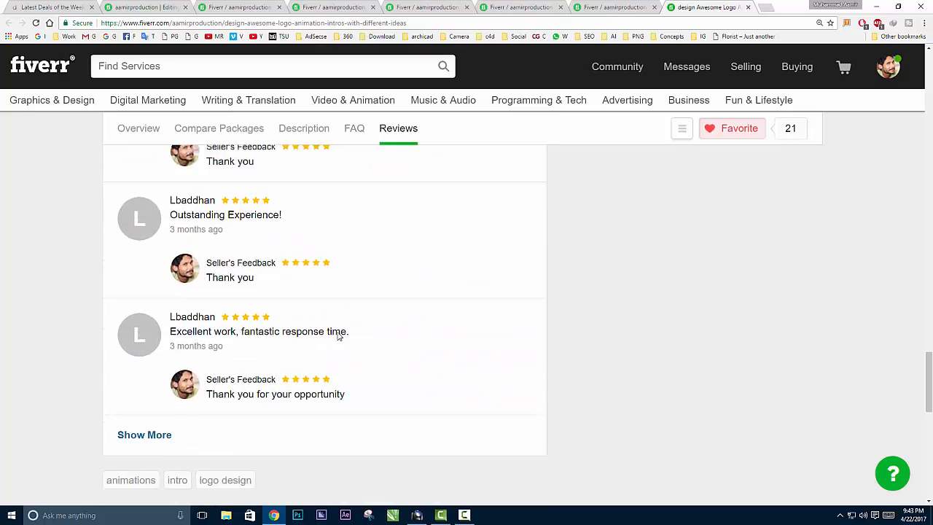
{"action": "left_click", "coordinate": [303, 129]}
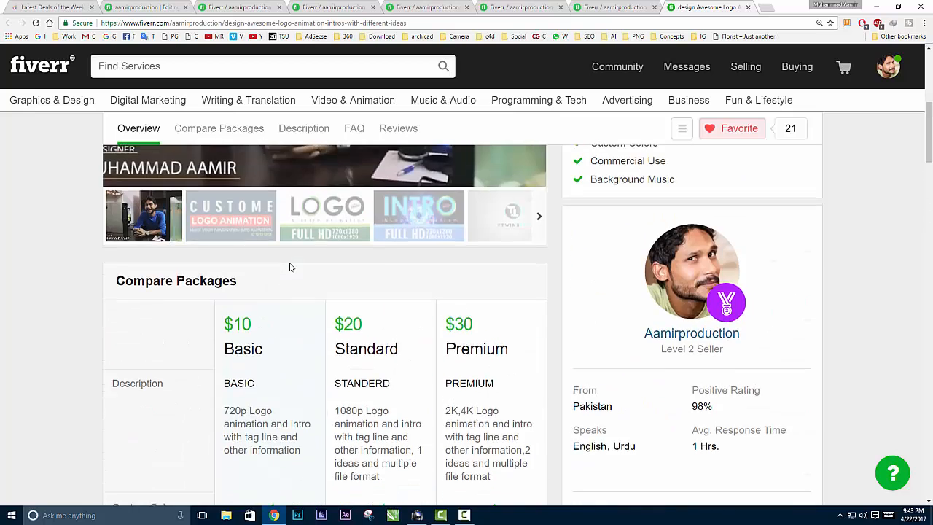
{"action": "scroll", "scroll_direction": "up", "scroll_amount": 3}
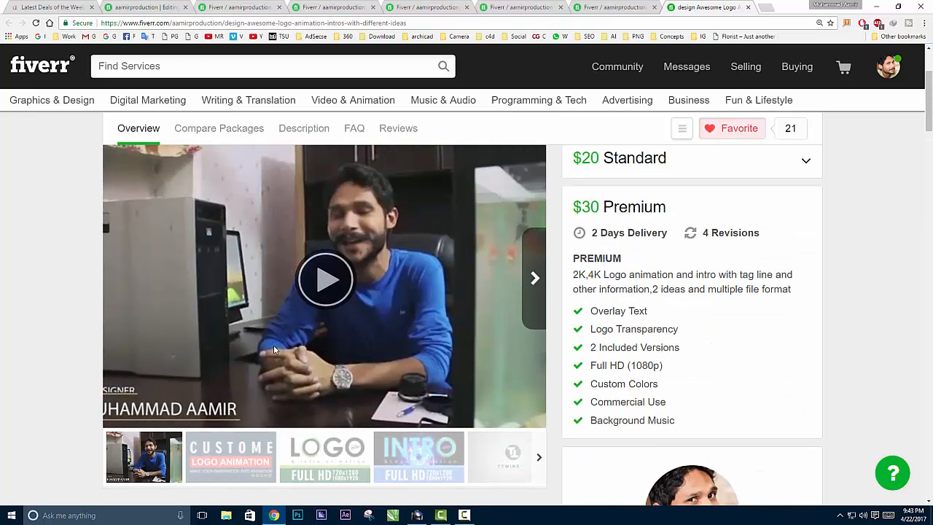
{"action": "left_click", "coordinate": [325, 457]}
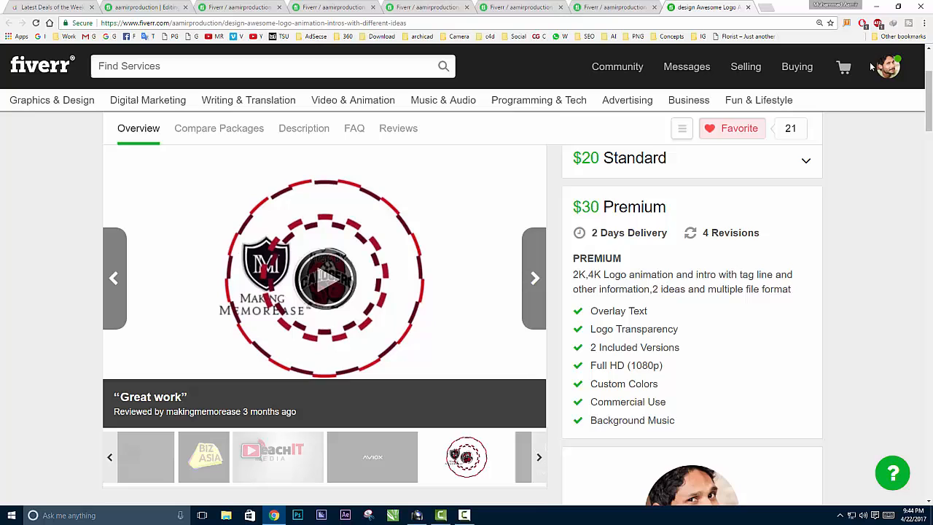
{"action": "left_click", "coordinate": [745, 66]}
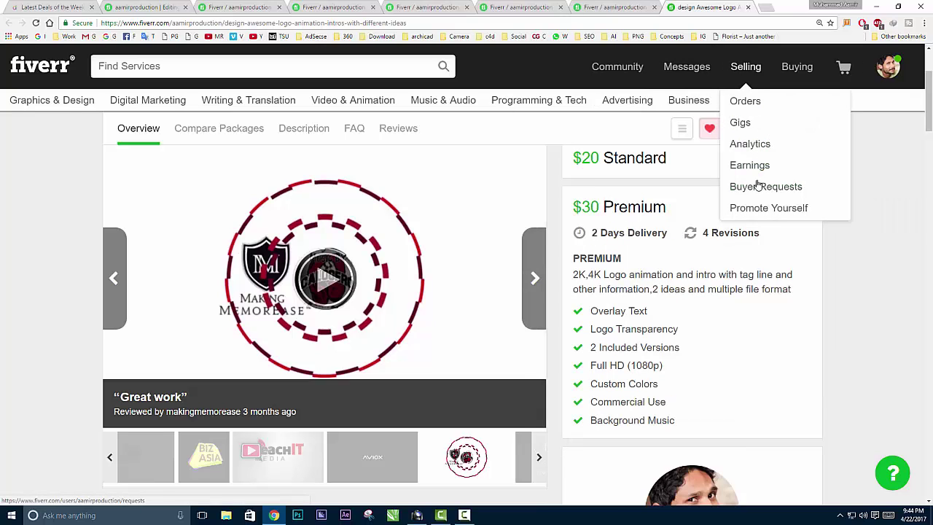
Choose Buyer Requests from the Selling menu to list 2,120 active requests.
{"action": "left_click", "coordinate": [765, 187]}
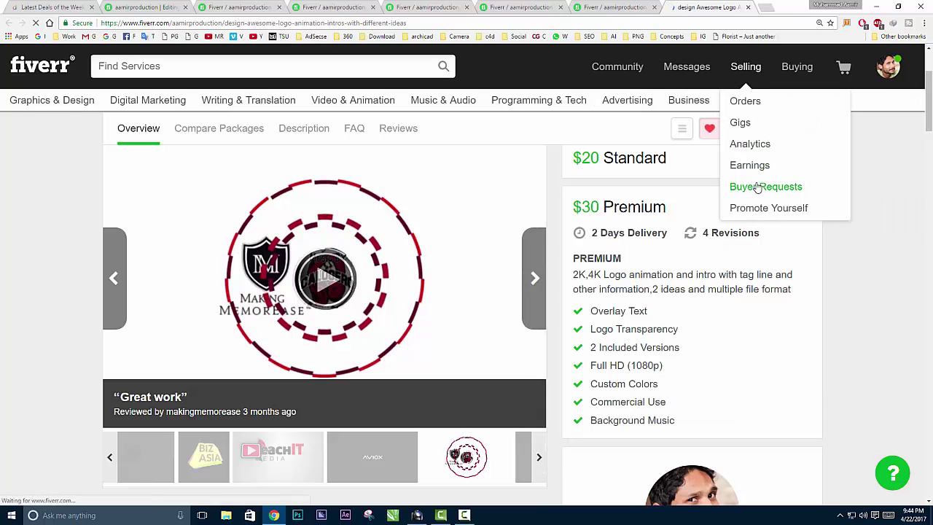
{"action": "left_click", "coordinate": [766, 187]}
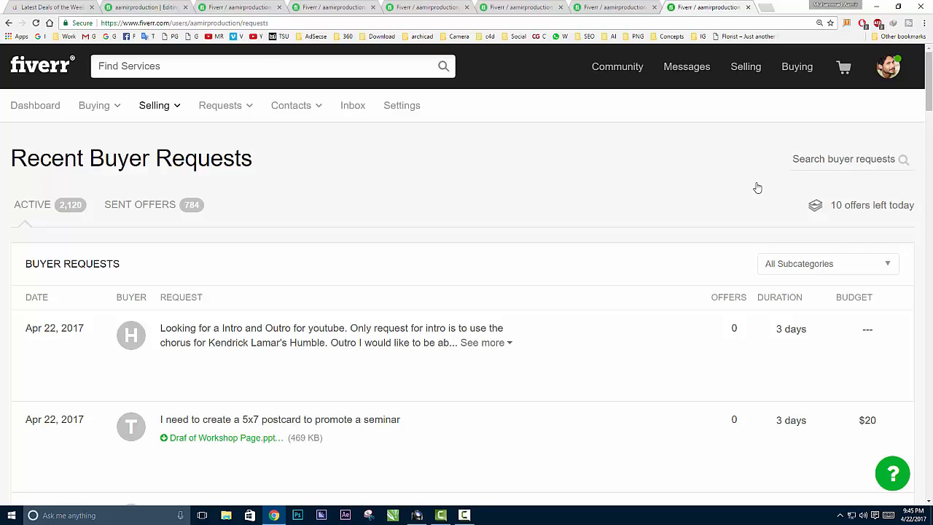
{"action": "mouse_move", "coordinate": [765, 186]}
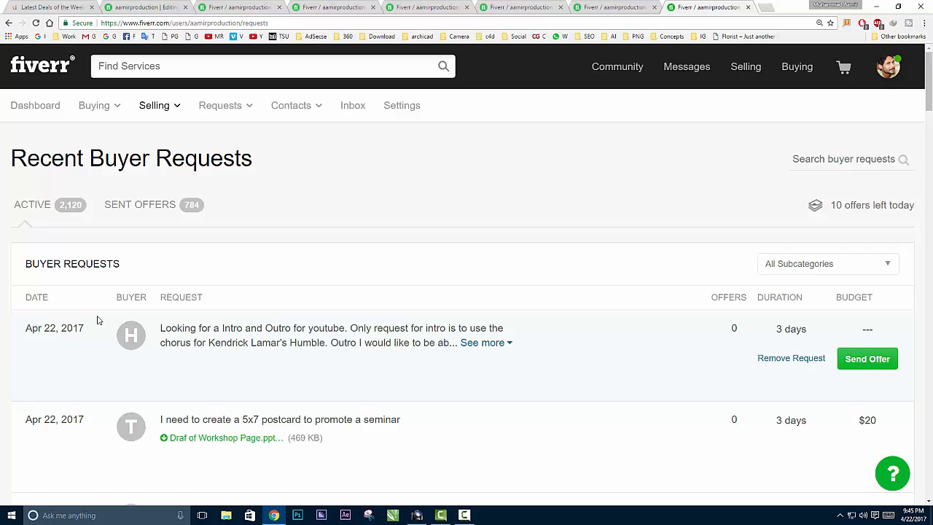
In the editor's Overview, check the Intros & Animated Logos subcategory and three search tags.
{"action": "left_click", "coordinate": [333, 7]}
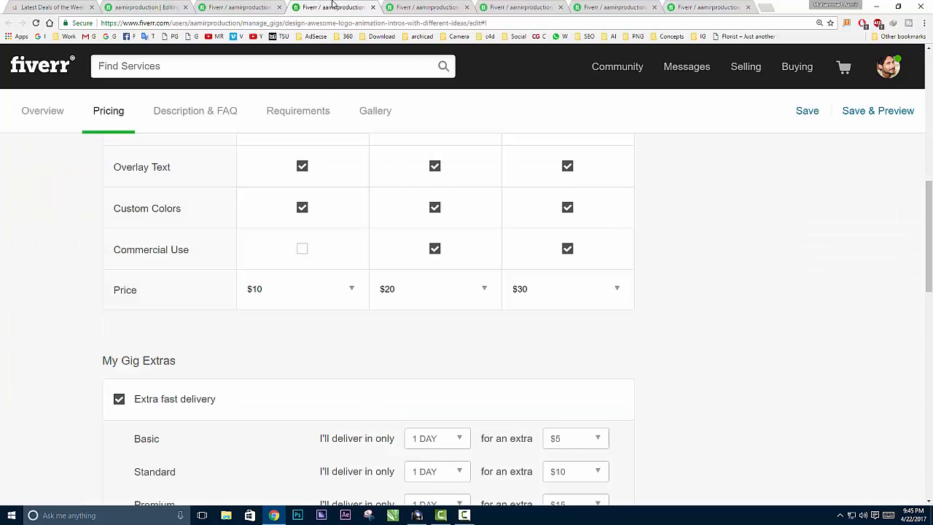
{"action": "left_click", "coordinate": [41, 111]}
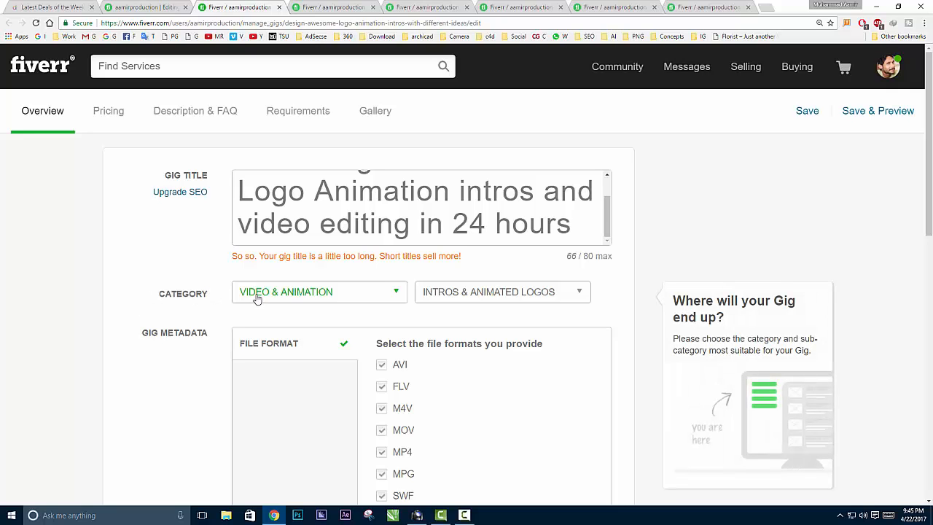
{"action": "left_click", "coordinate": [502, 291]}
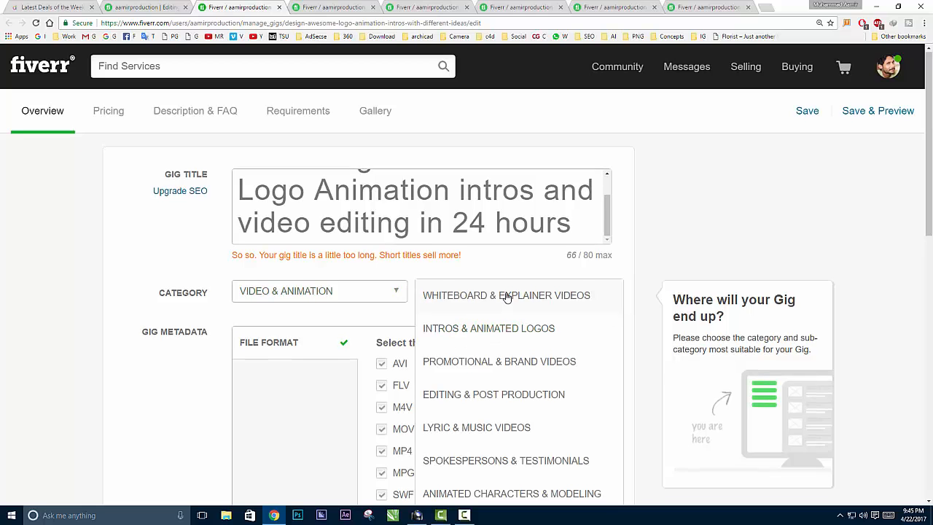
{"action": "scroll", "scroll_direction": "down", "scroll_amount": 3}
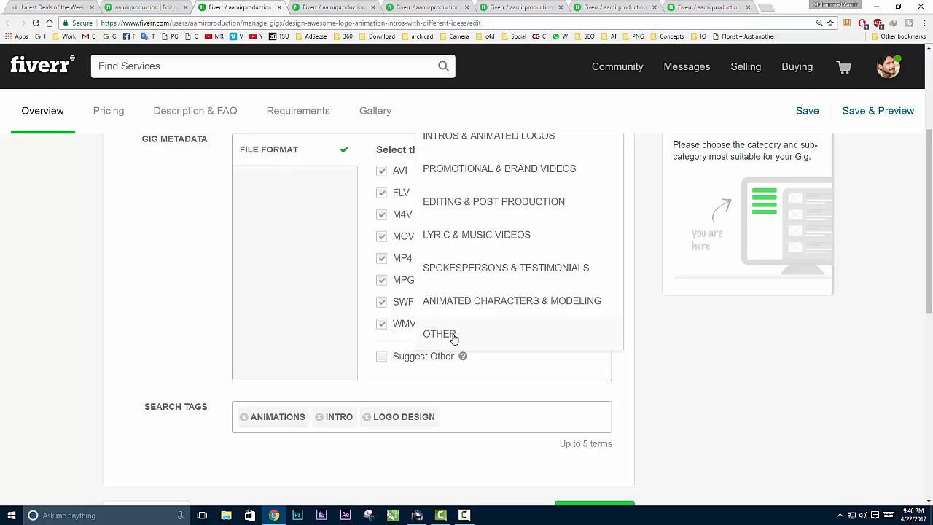
{"action": "scroll", "scroll_direction": "up", "scroll_amount": 3}
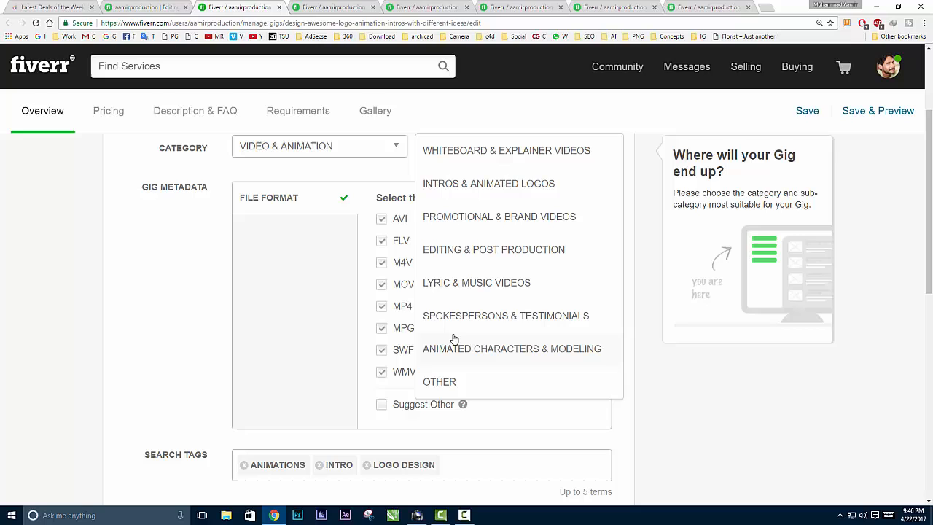
{"action": "mouse_move", "coordinate": [433, 382]}
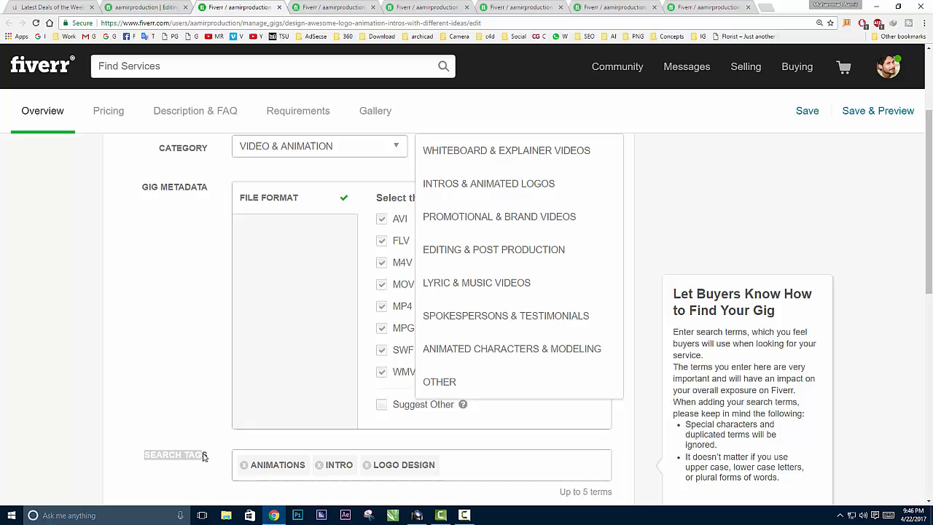
{"action": "scroll", "scroll_direction": "down", "scroll_amount": 3}
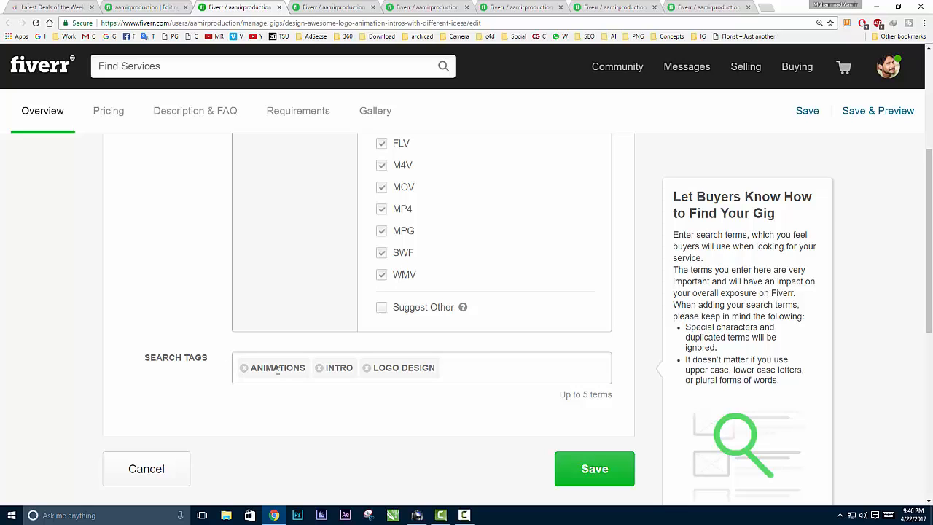
{"action": "mouse_move", "coordinate": [357, 372]}
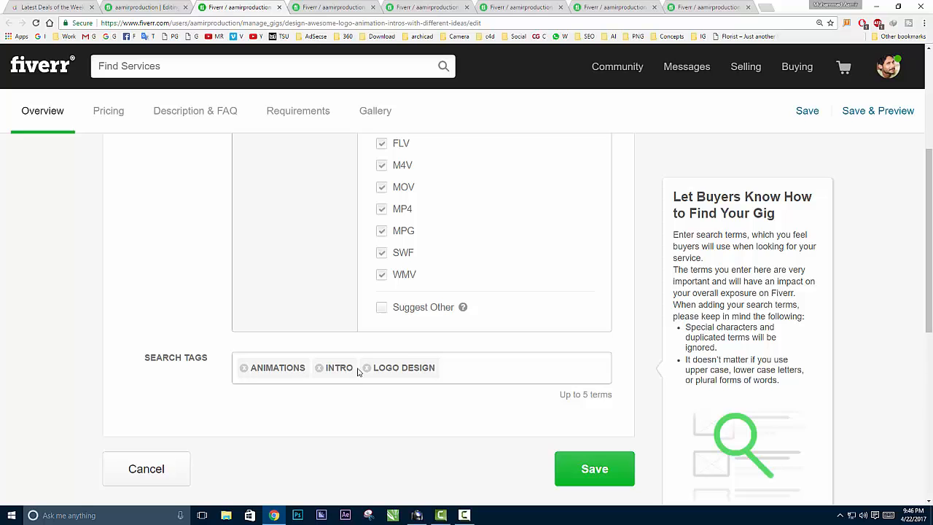
{"action": "mouse_move", "coordinate": [392, 403]}
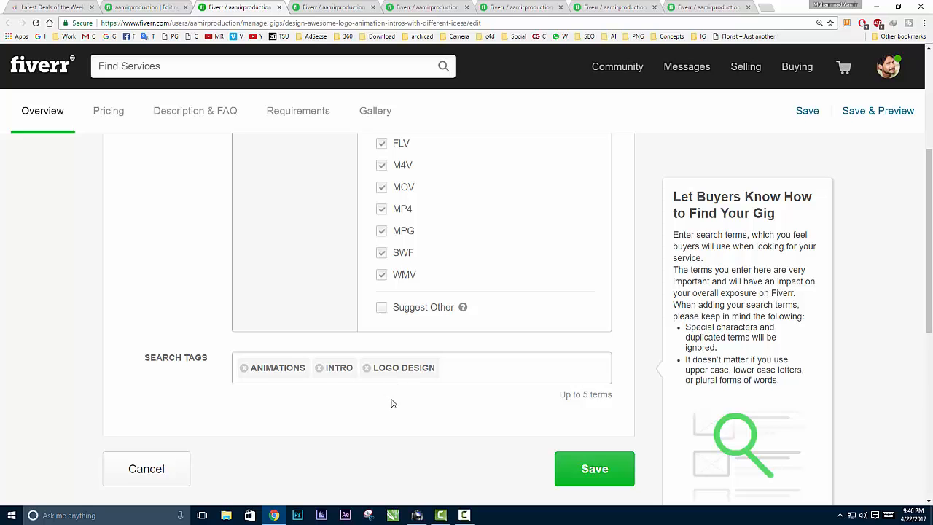
{"action": "scroll", "scroll_direction": "up", "scroll_amount": 3}
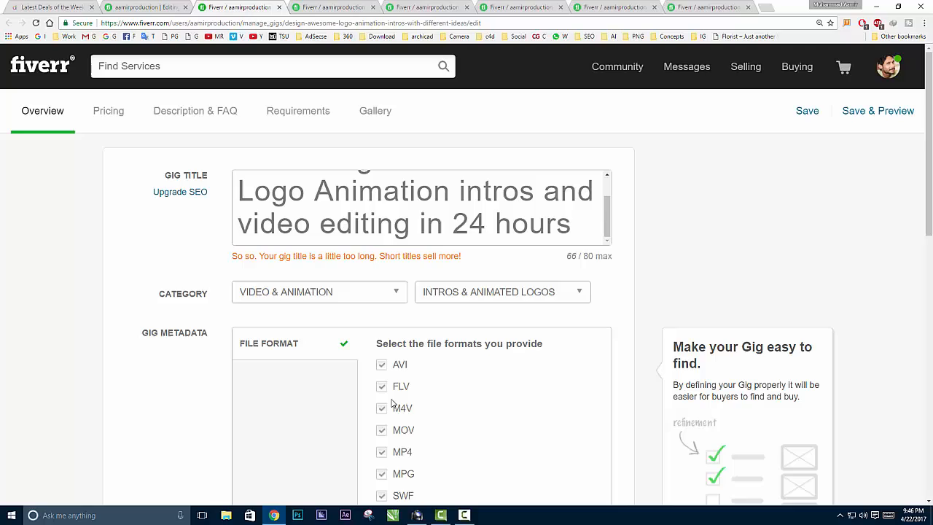